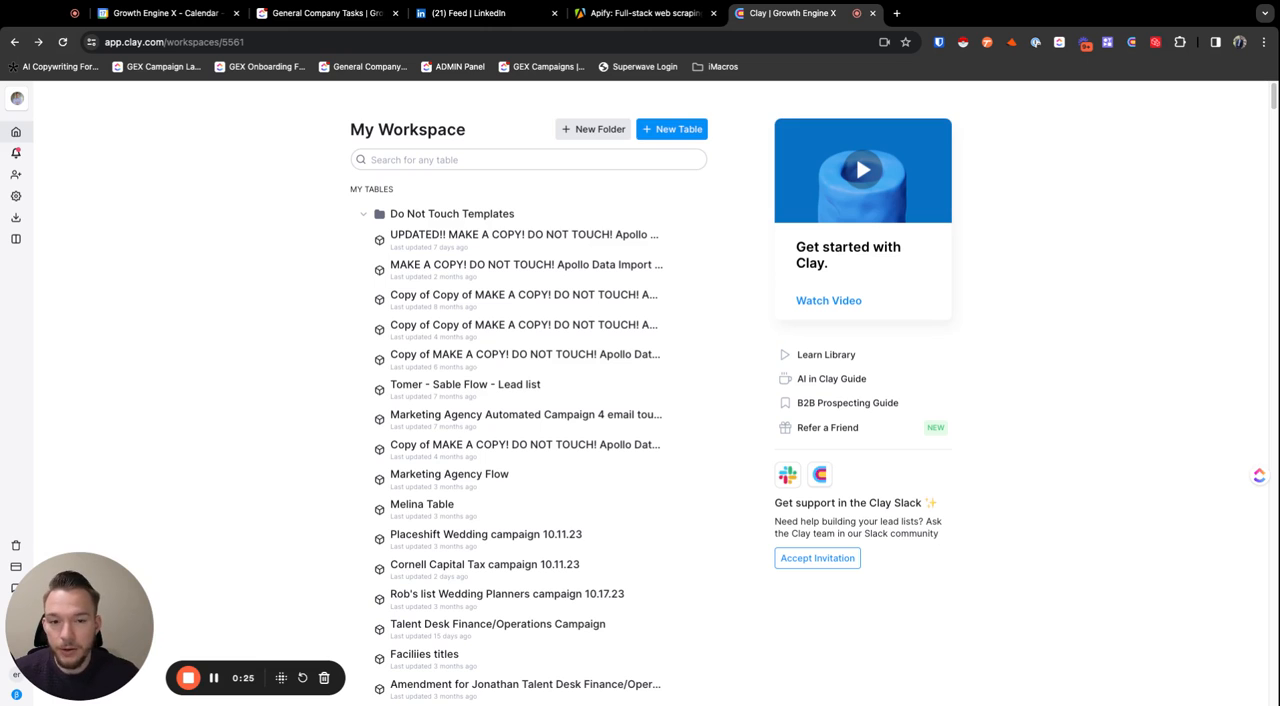
Start a new table from 'Pull Data from Apify Actor' using the connected Apify API key account and continue.
click(672, 128)
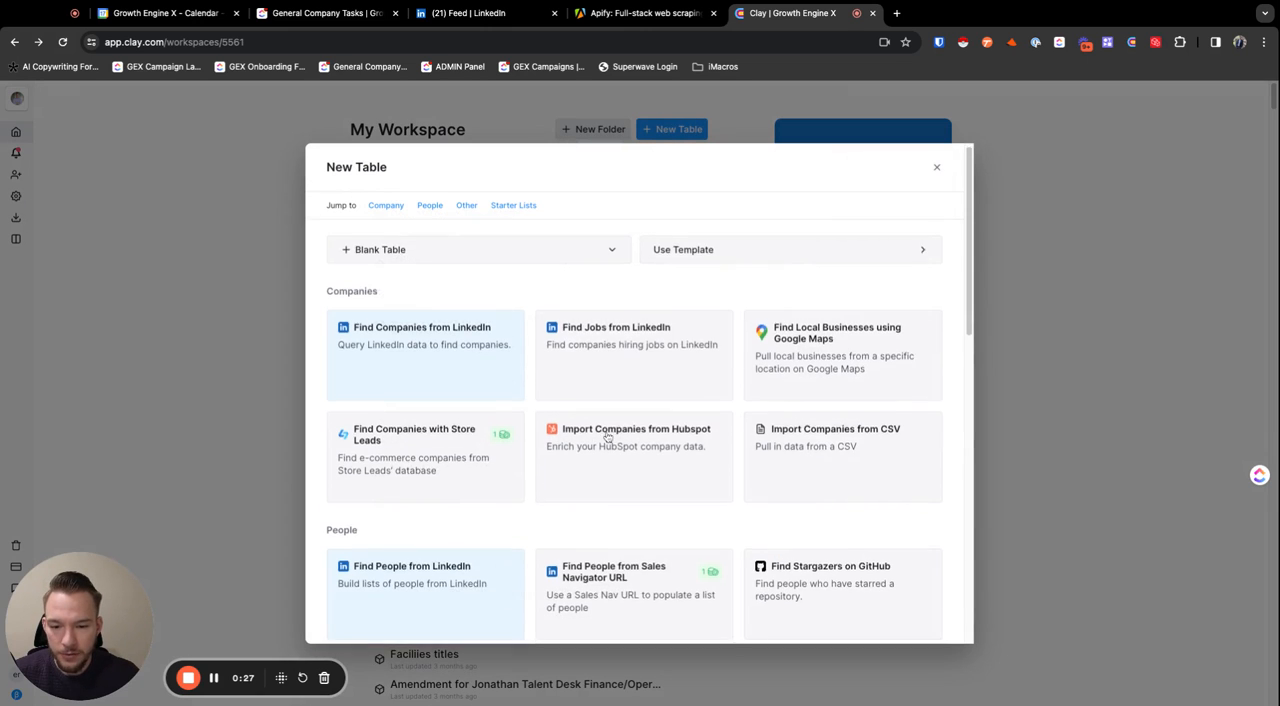
scroll(down, 3)
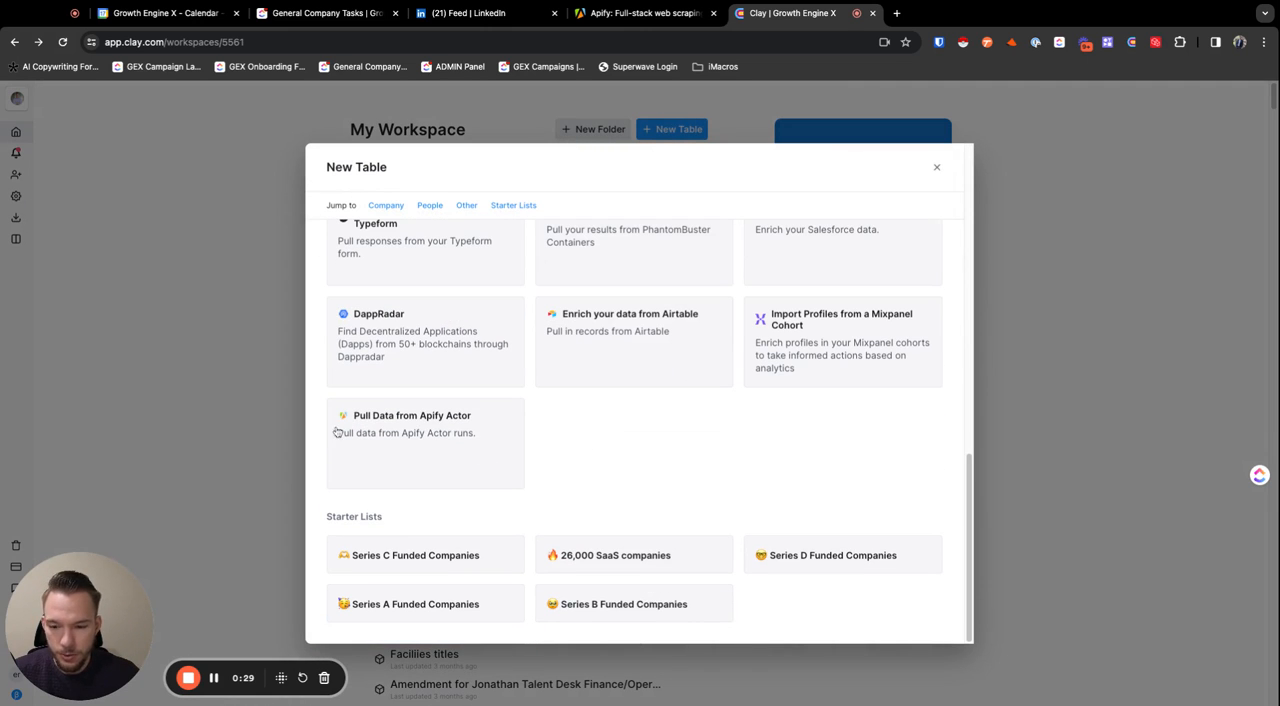
click(412, 416)
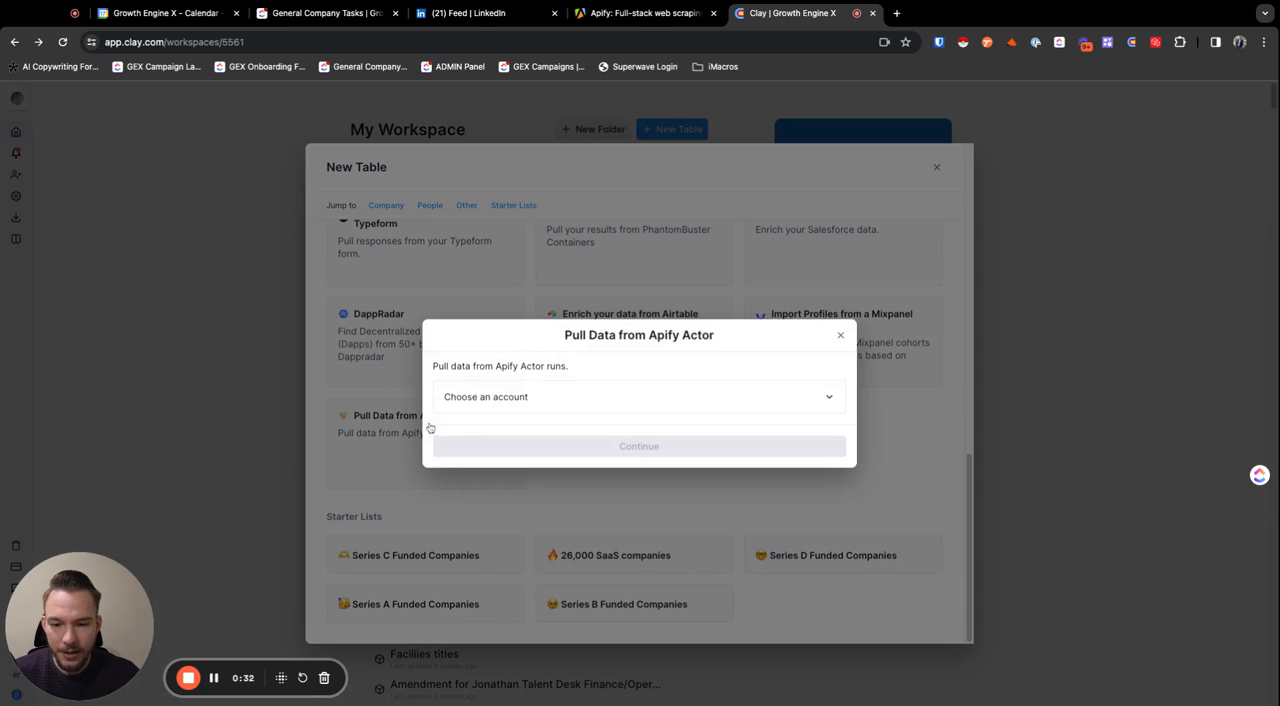
click(640, 396)
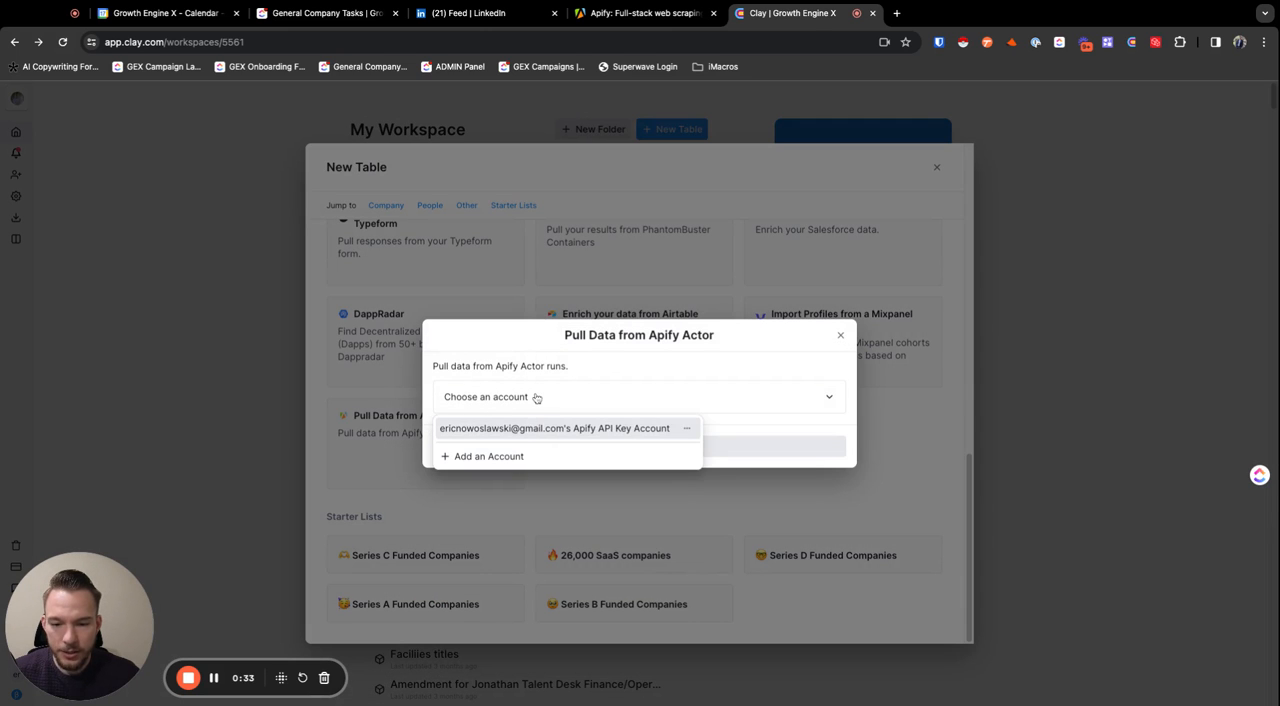
click(554, 428)
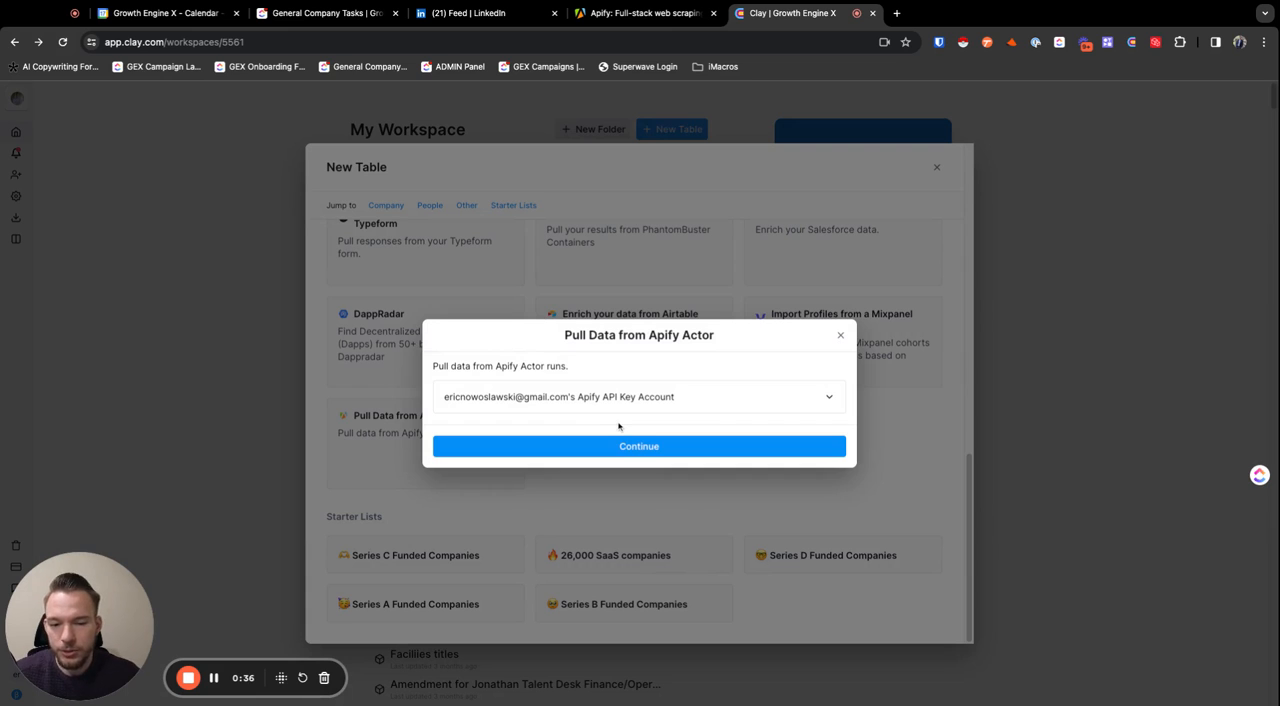
click(644, 12)
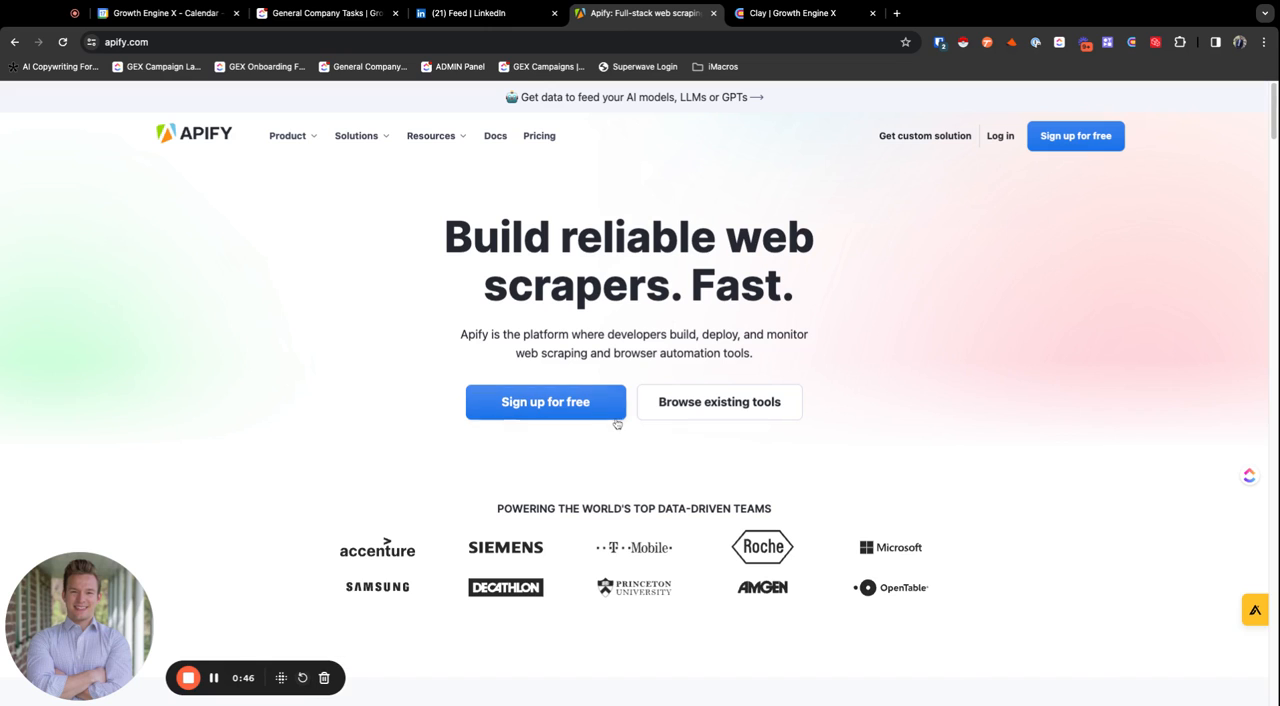
Browse the Apify Store of ready-made actors sorted by popularity.
click(292, 136)
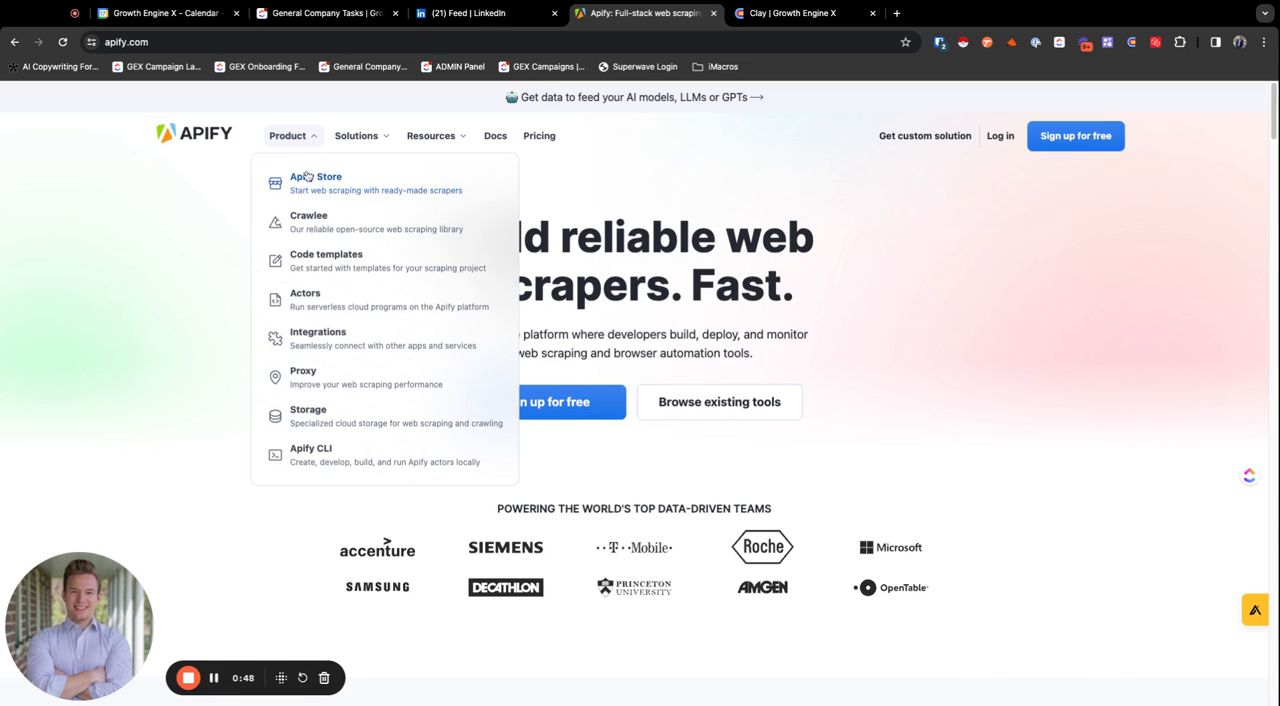
click(316, 182)
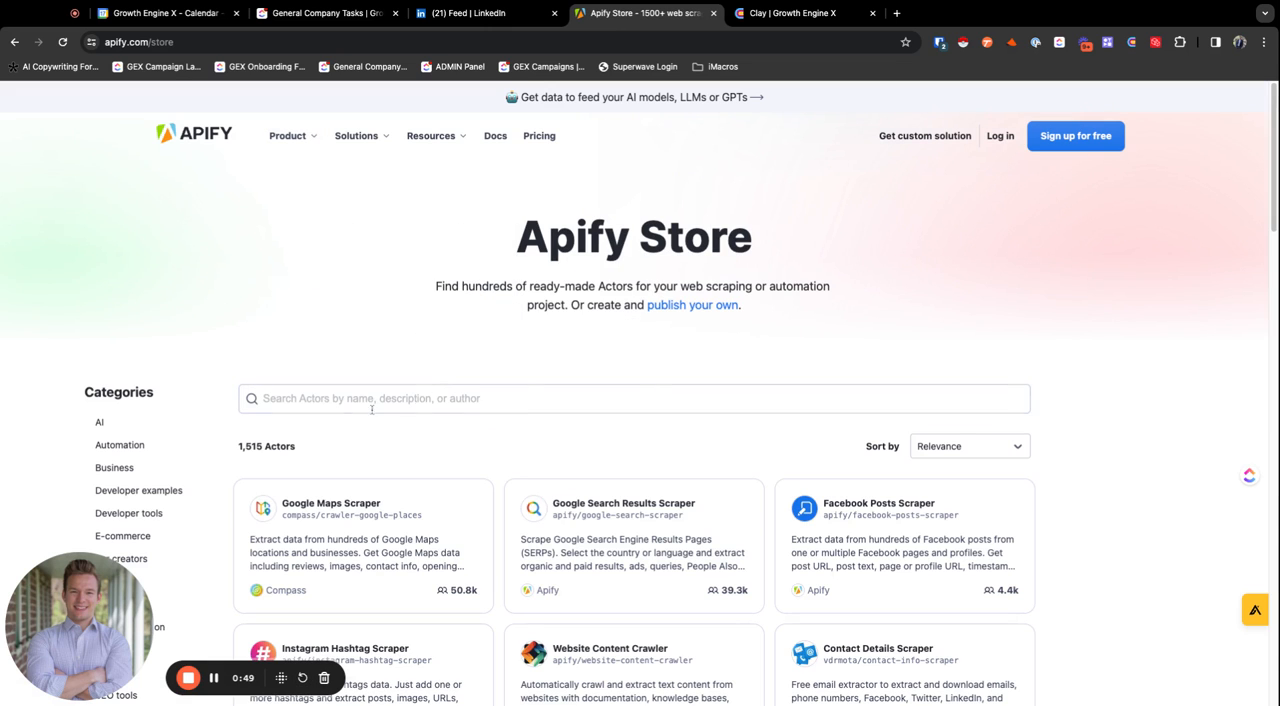
mouse_move(612, 438)
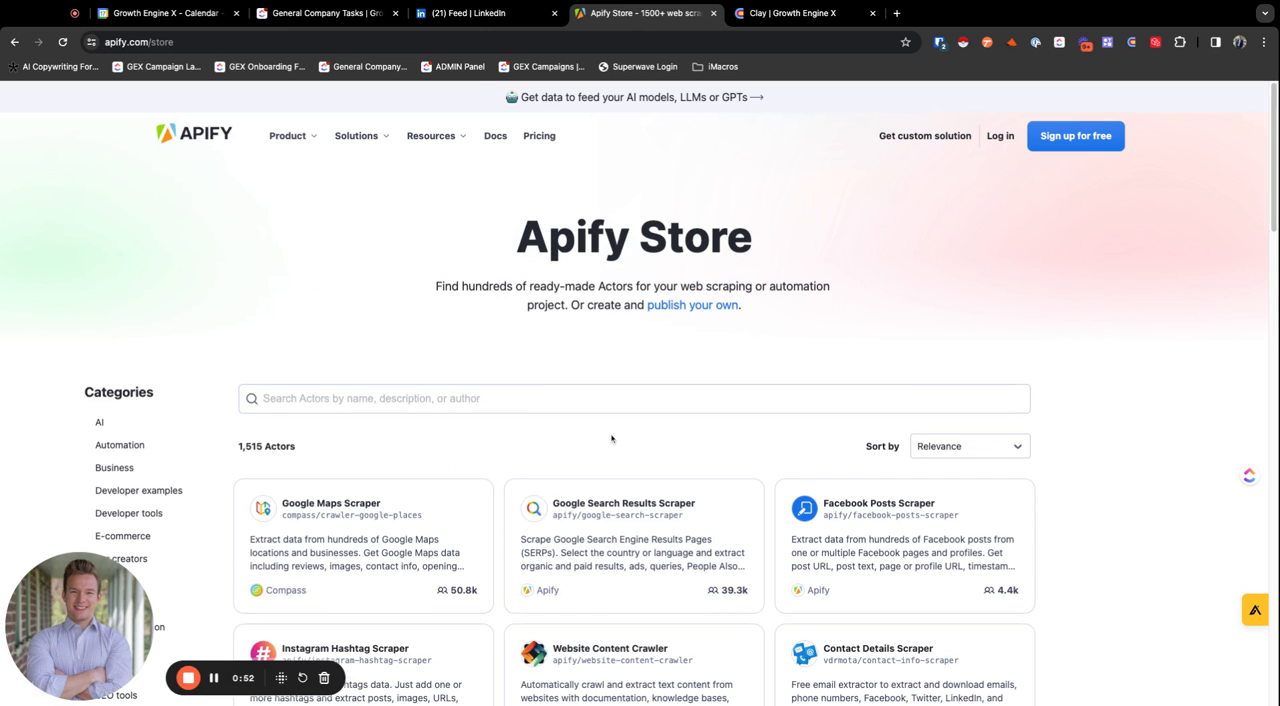
scroll(down, 3)
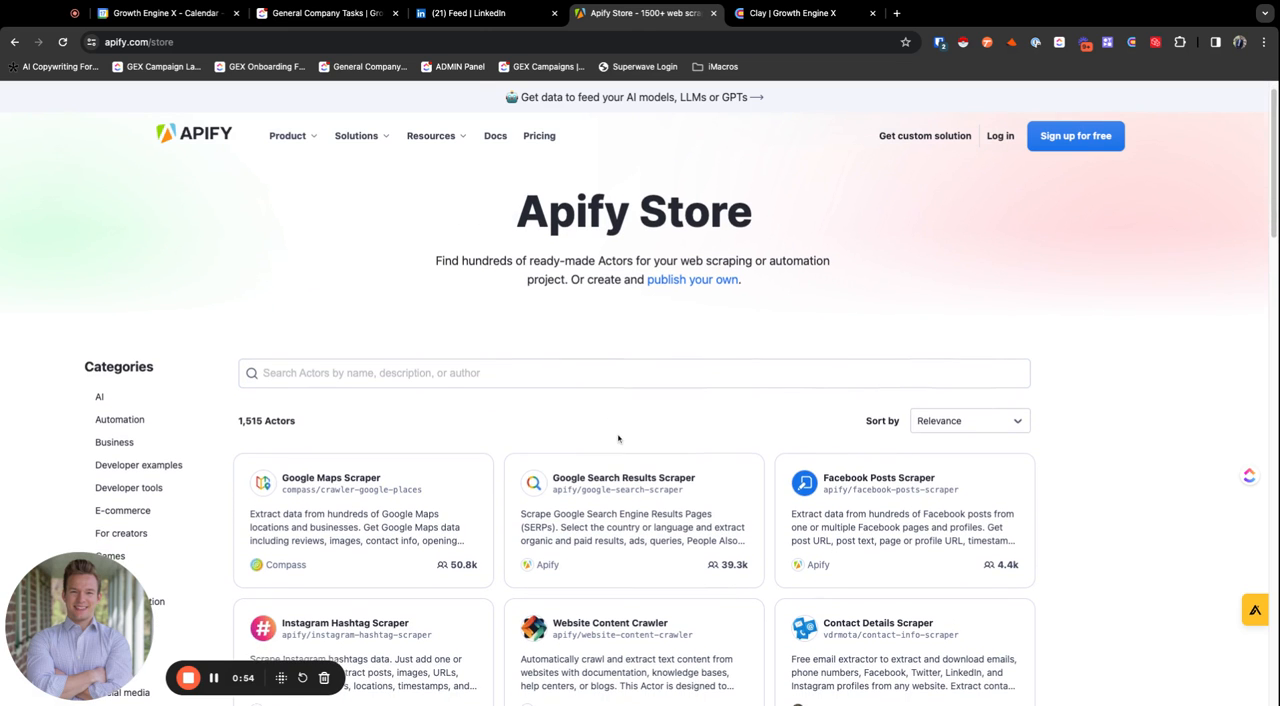
click(966, 420)
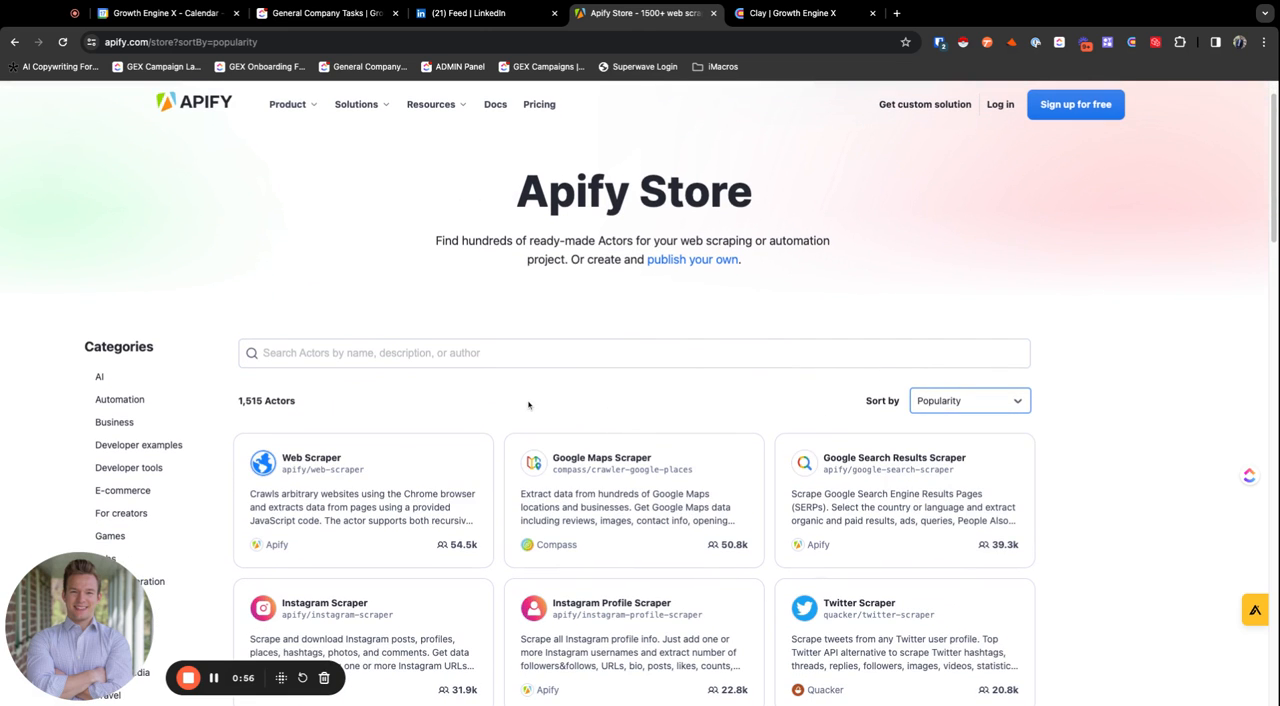
scroll(down, 3)
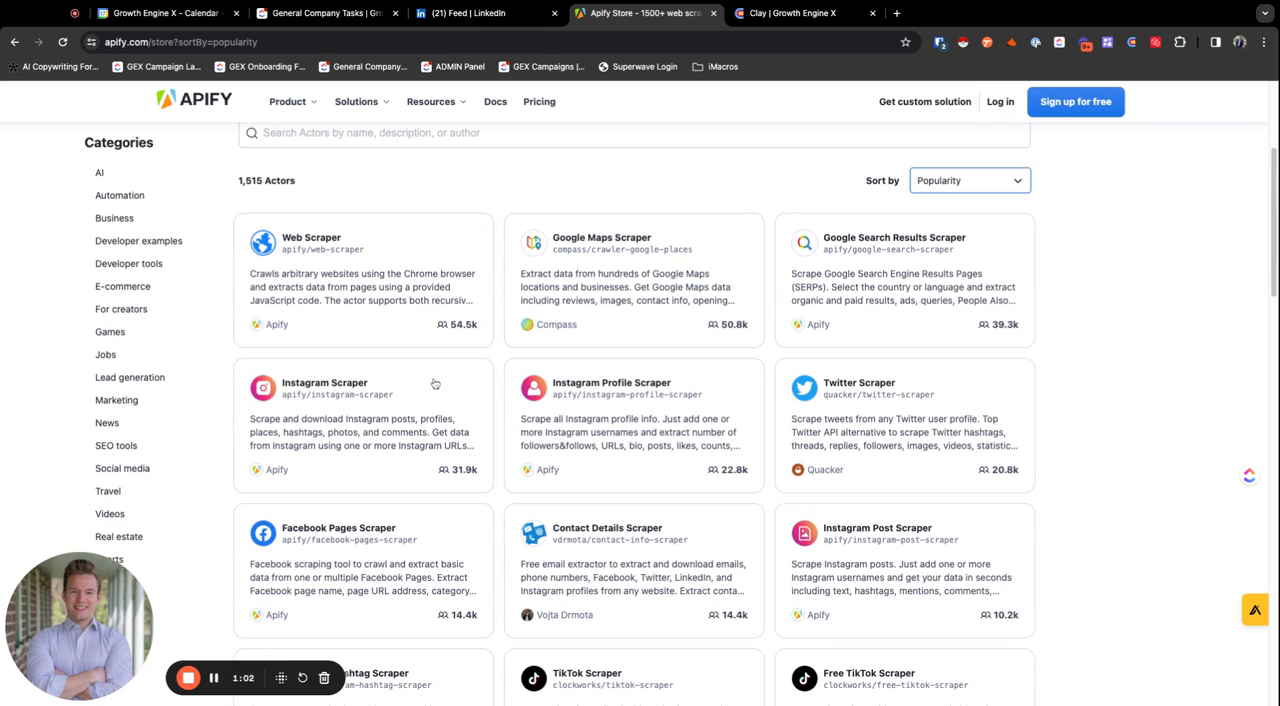
scroll(down, 3)
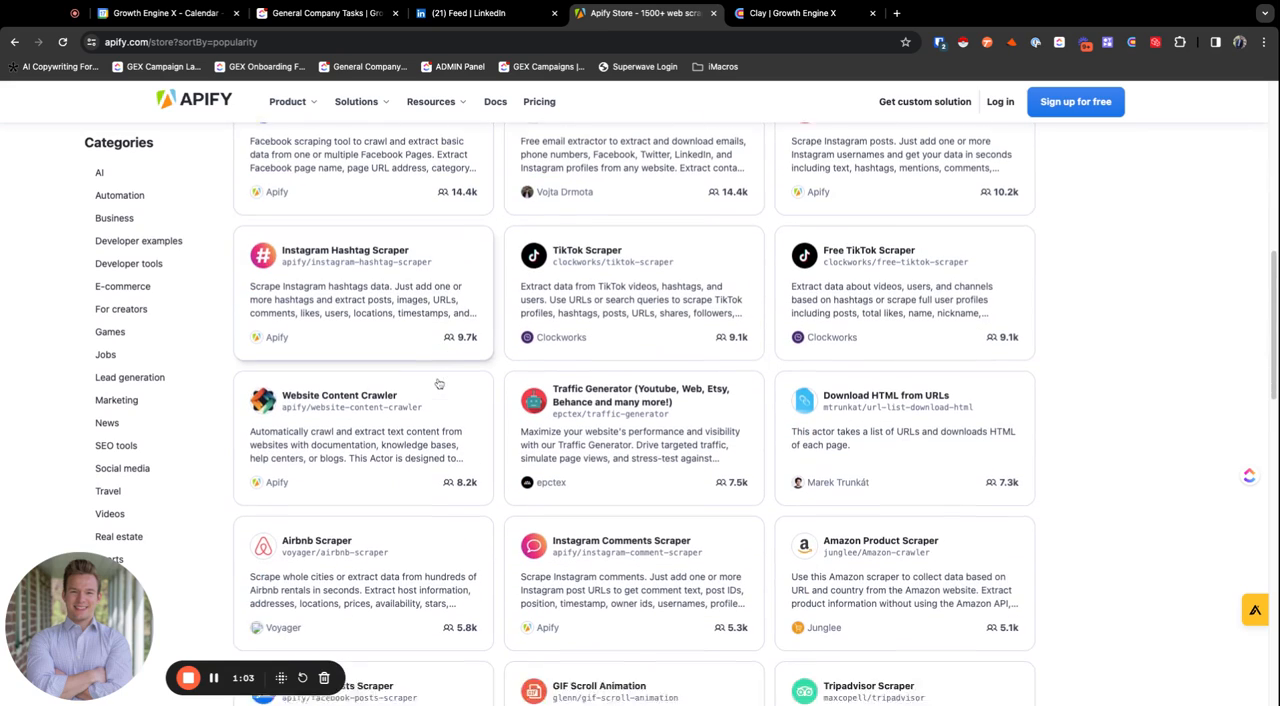
scroll(down, 3)
text(indeed)
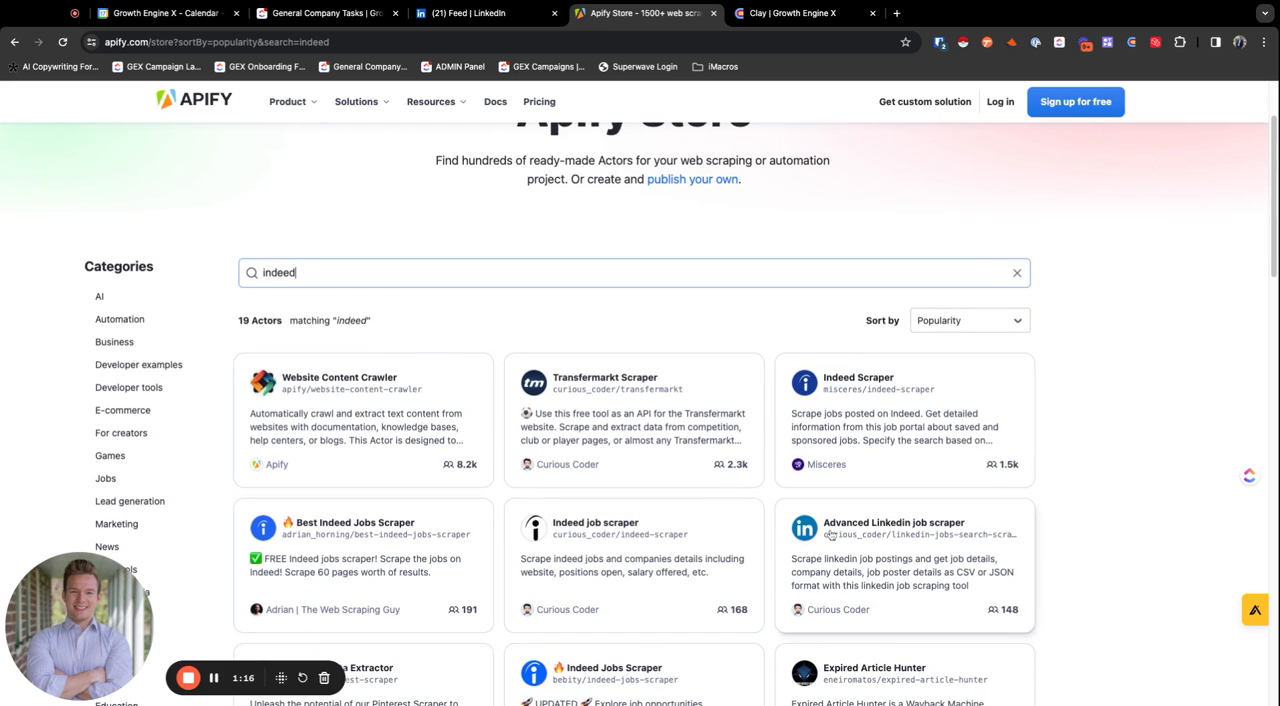
Search the store for 'zillow', then 'hotels.com', then 'similarweb' scrapers.
double_click(278, 272)
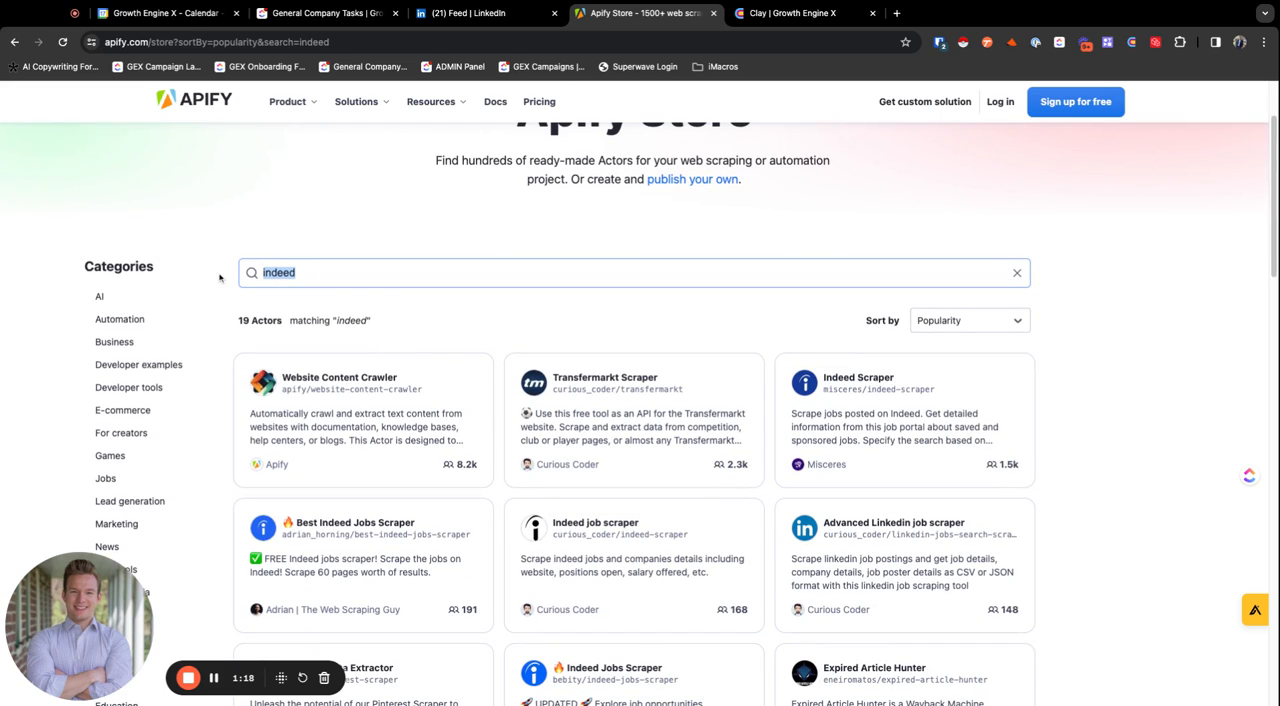
text(z)
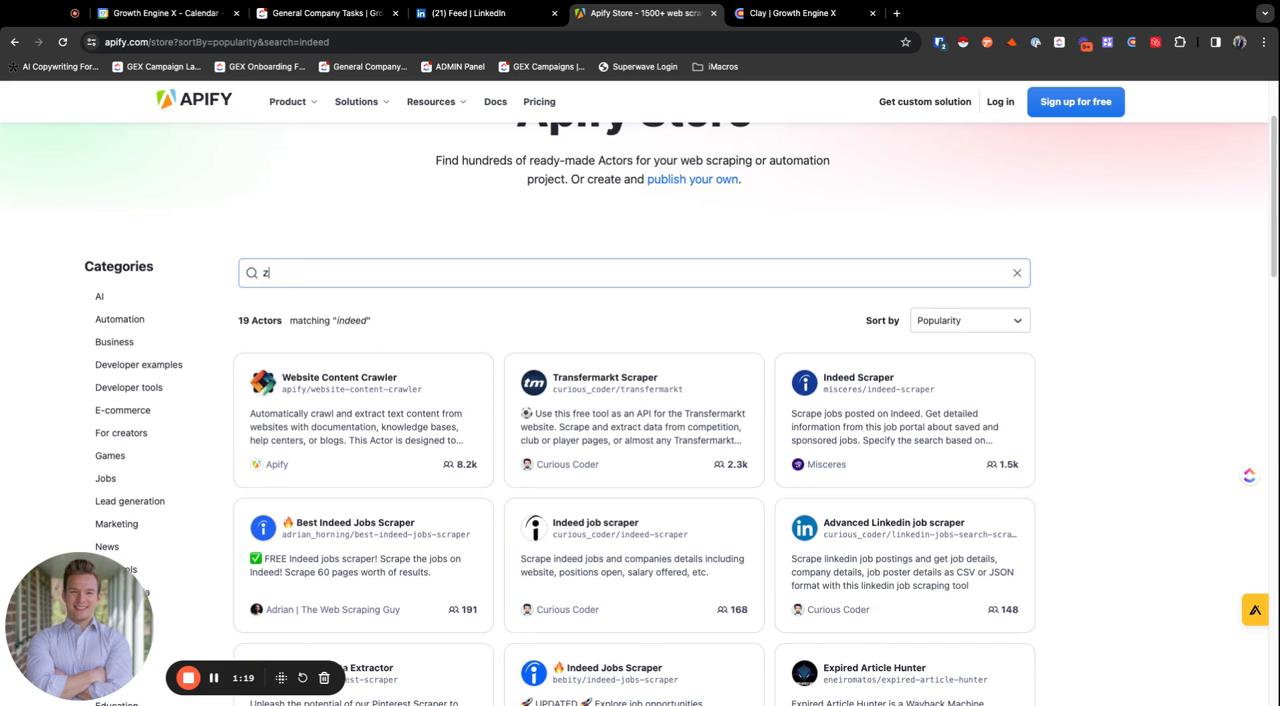
text(illow)
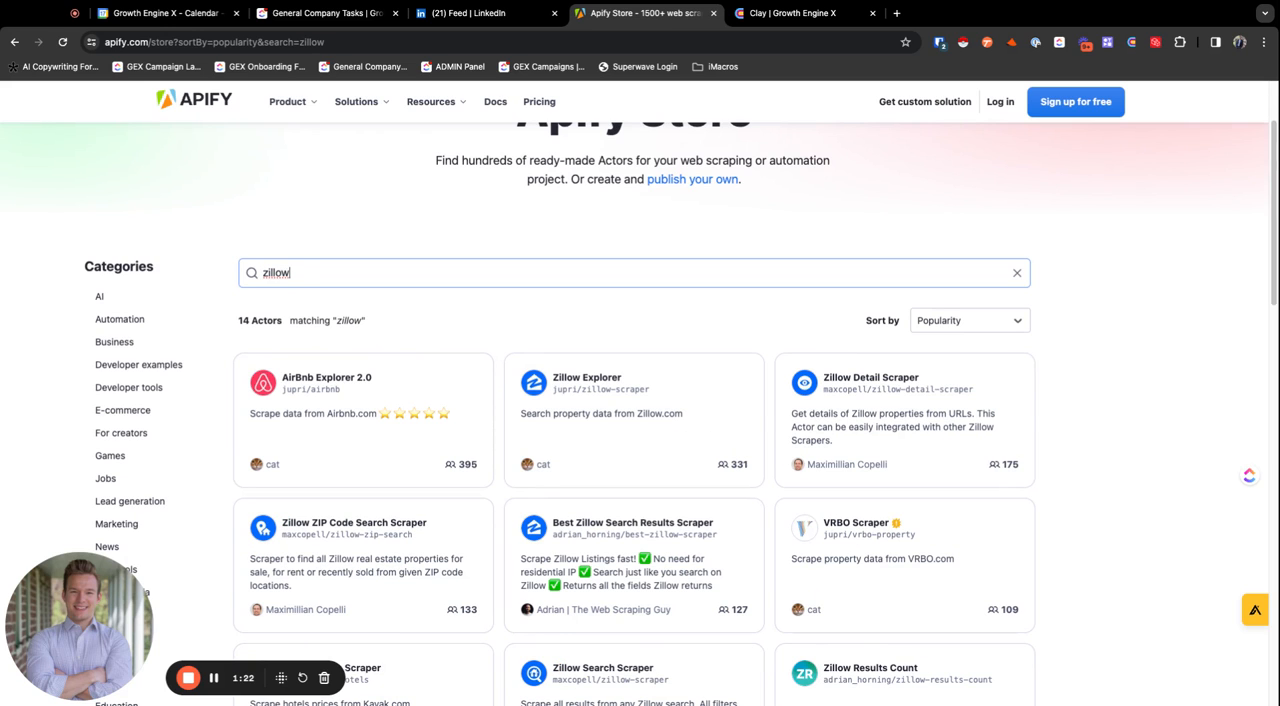
click(1016, 272)
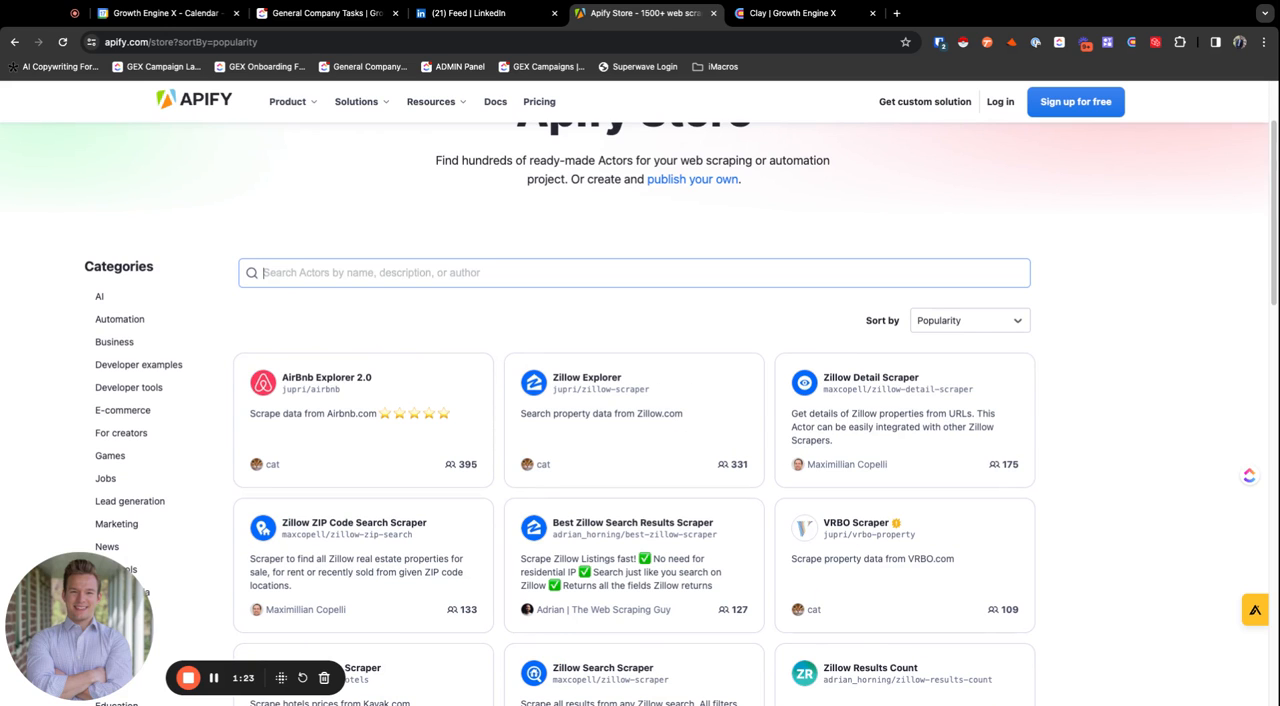
text(hotels.com)
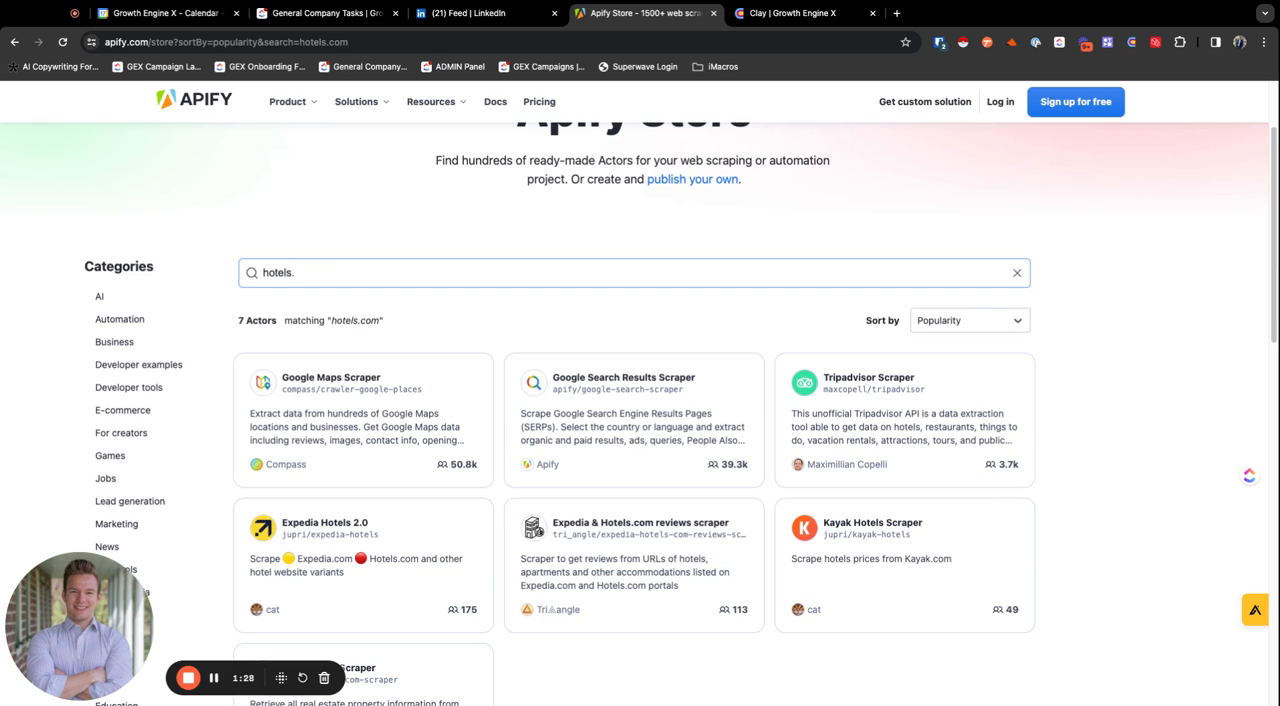
click(1016, 272)
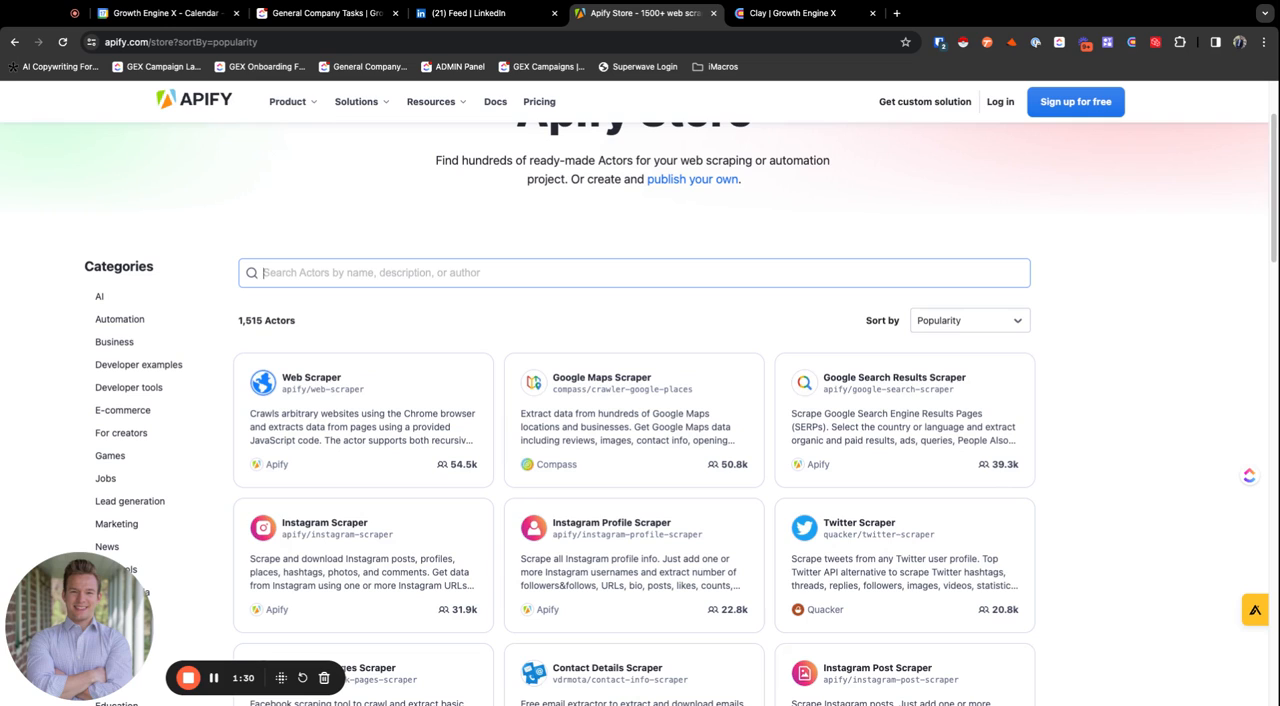
text(similarweb)
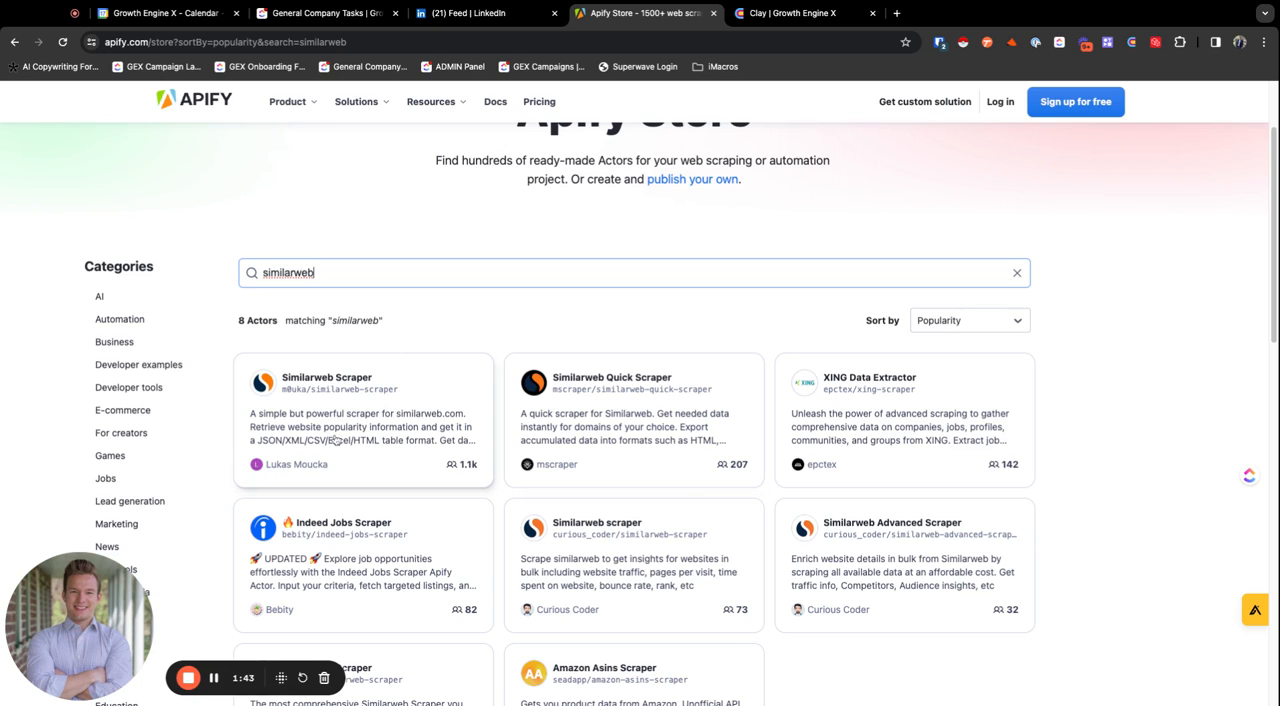
Open the Similarweb Scraper actor and try it for free in your own Apify console.
click(326, 378)
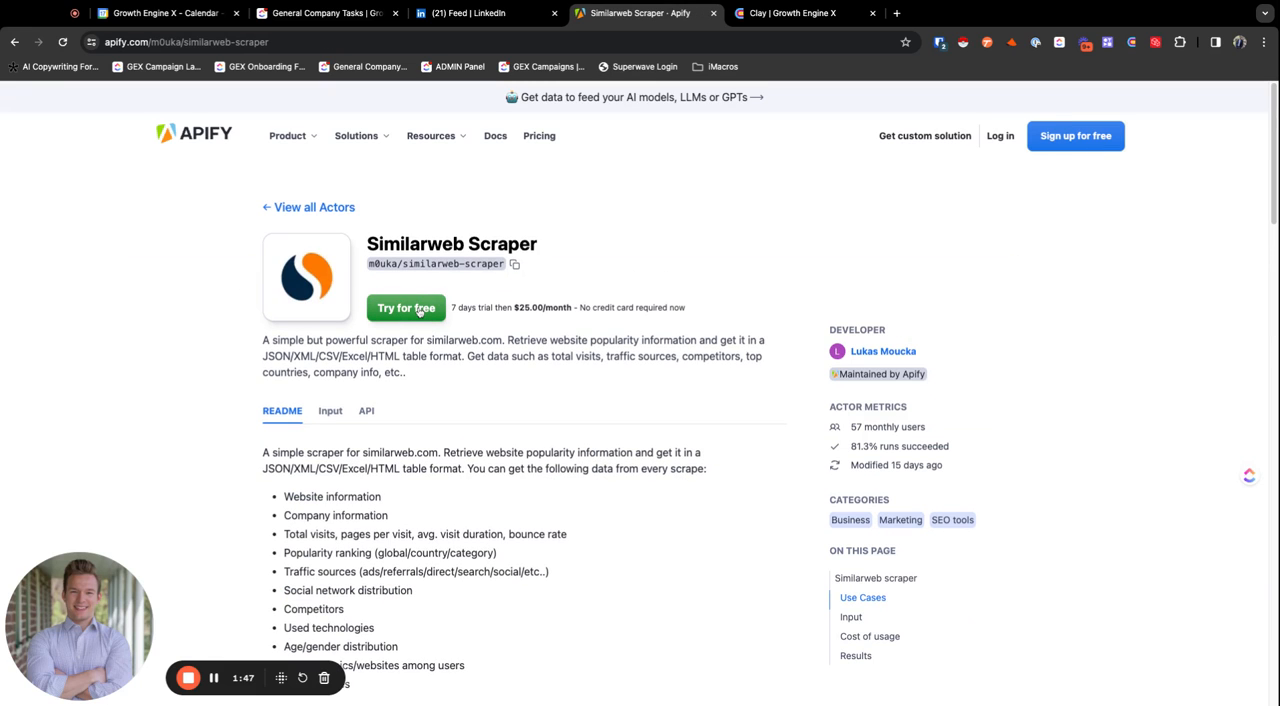
click(404, 308)
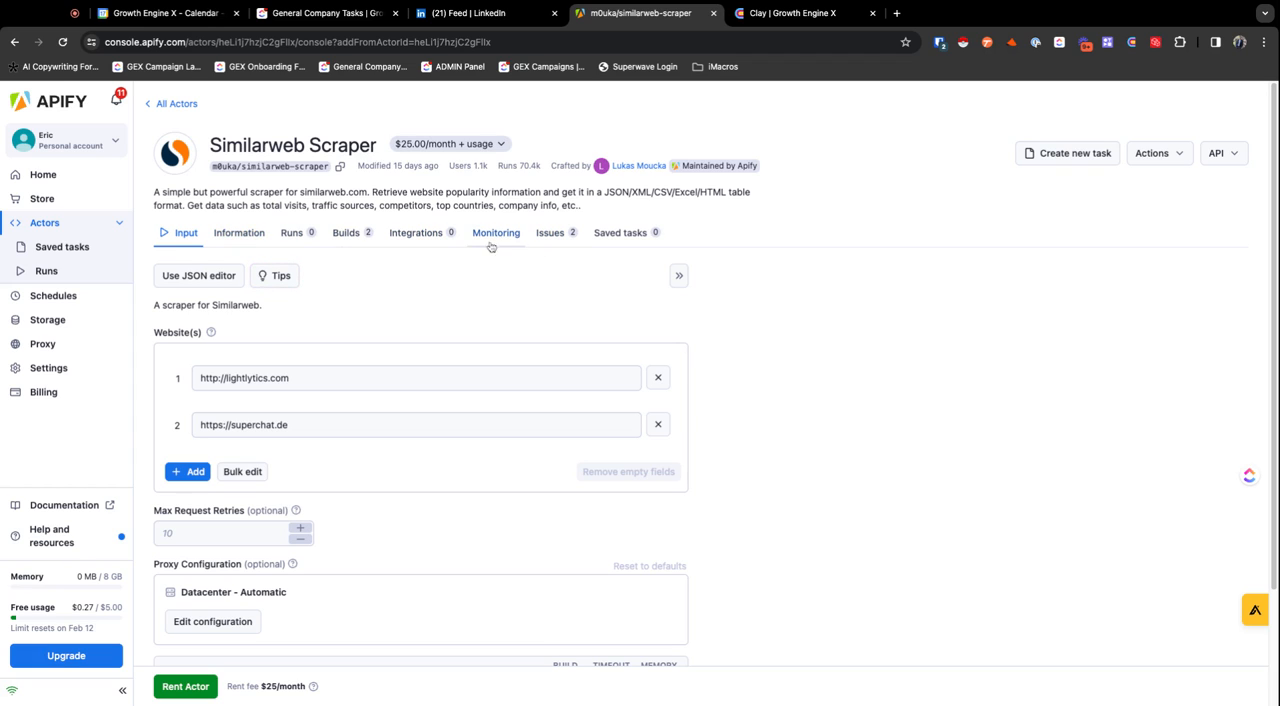
click(416, 378)
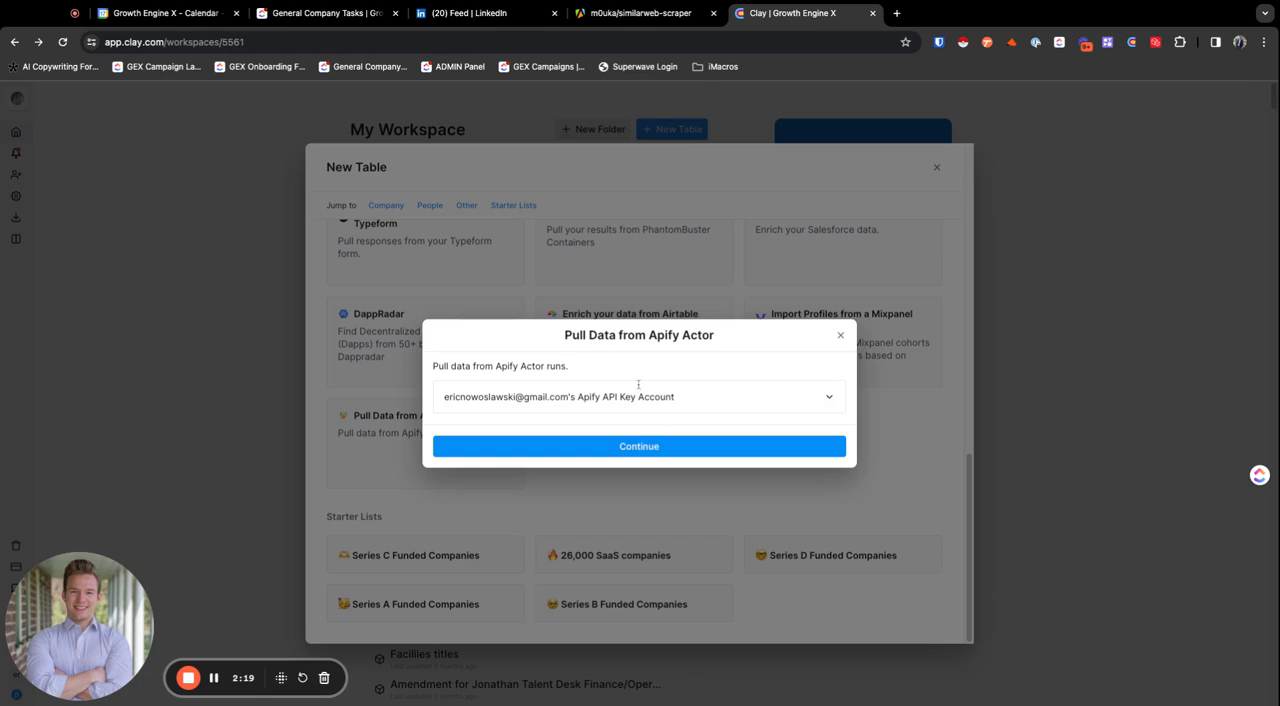
Continue with the Apify account, pick the g2-explorer actor and load it into a new blank table.
click(640, 446)
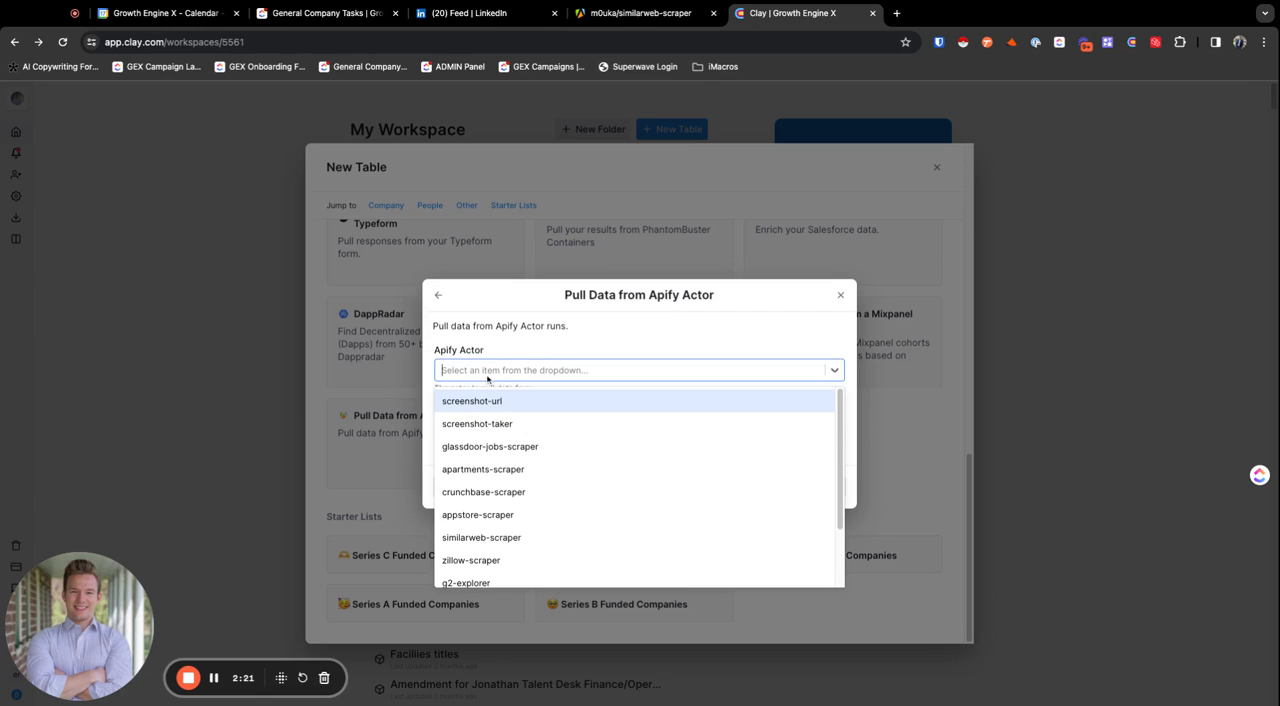
scroll(down, 3)
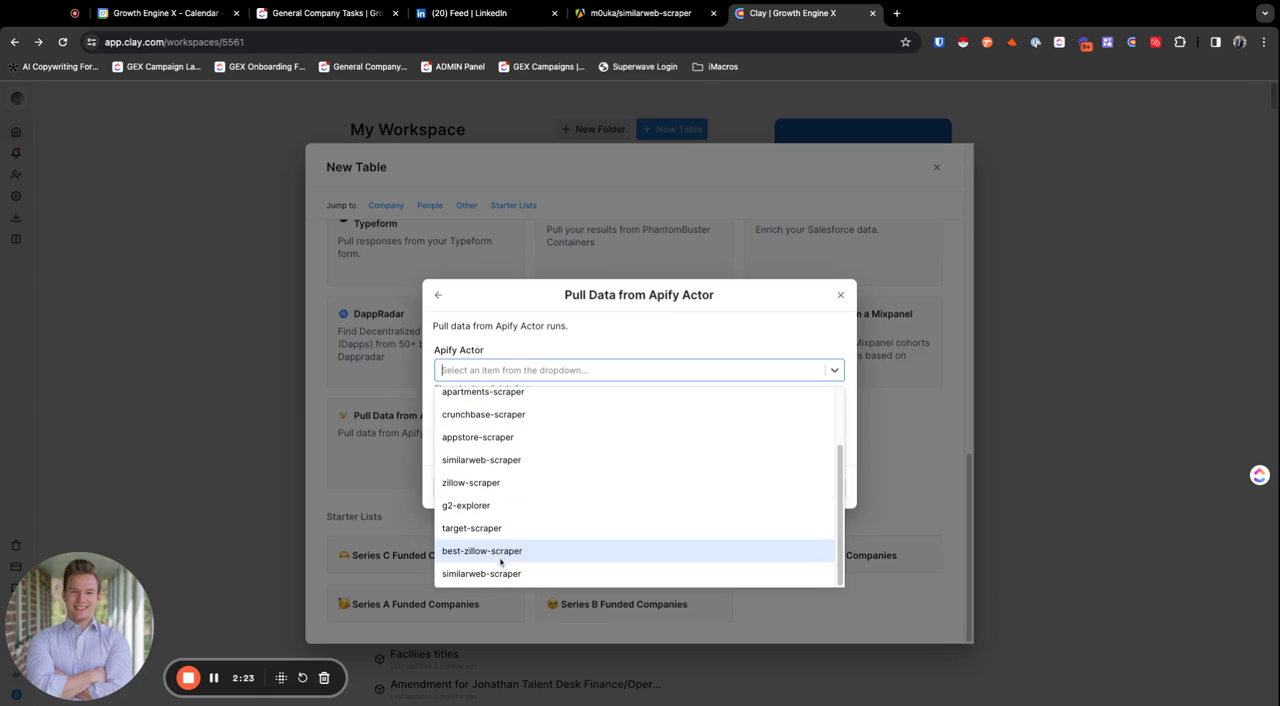
mouse_move(484, 504)
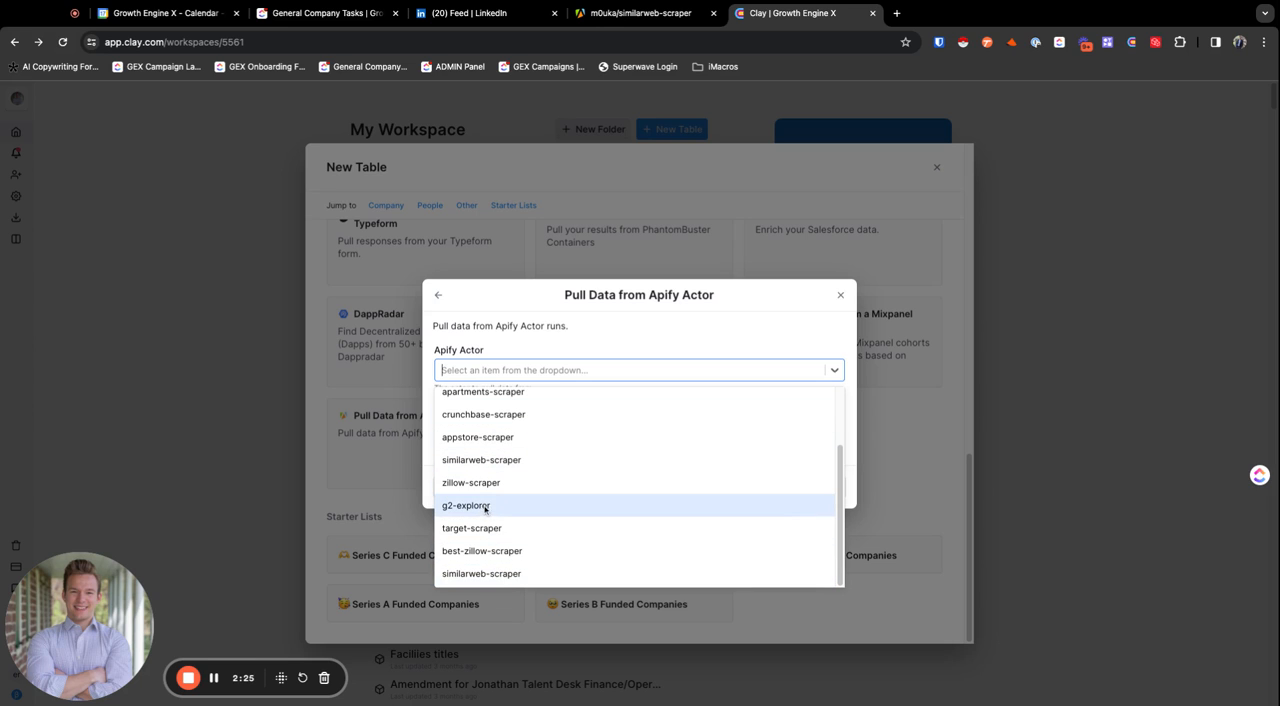
click(466, 504)
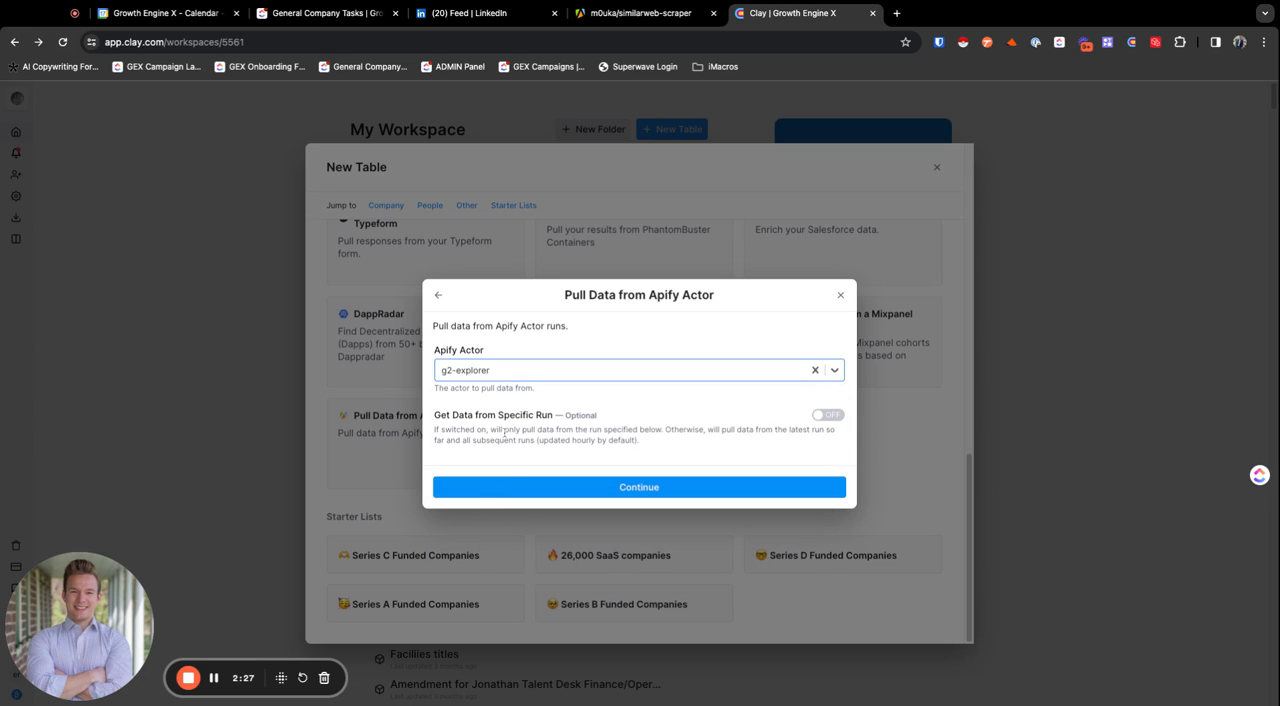
click(828, 414)
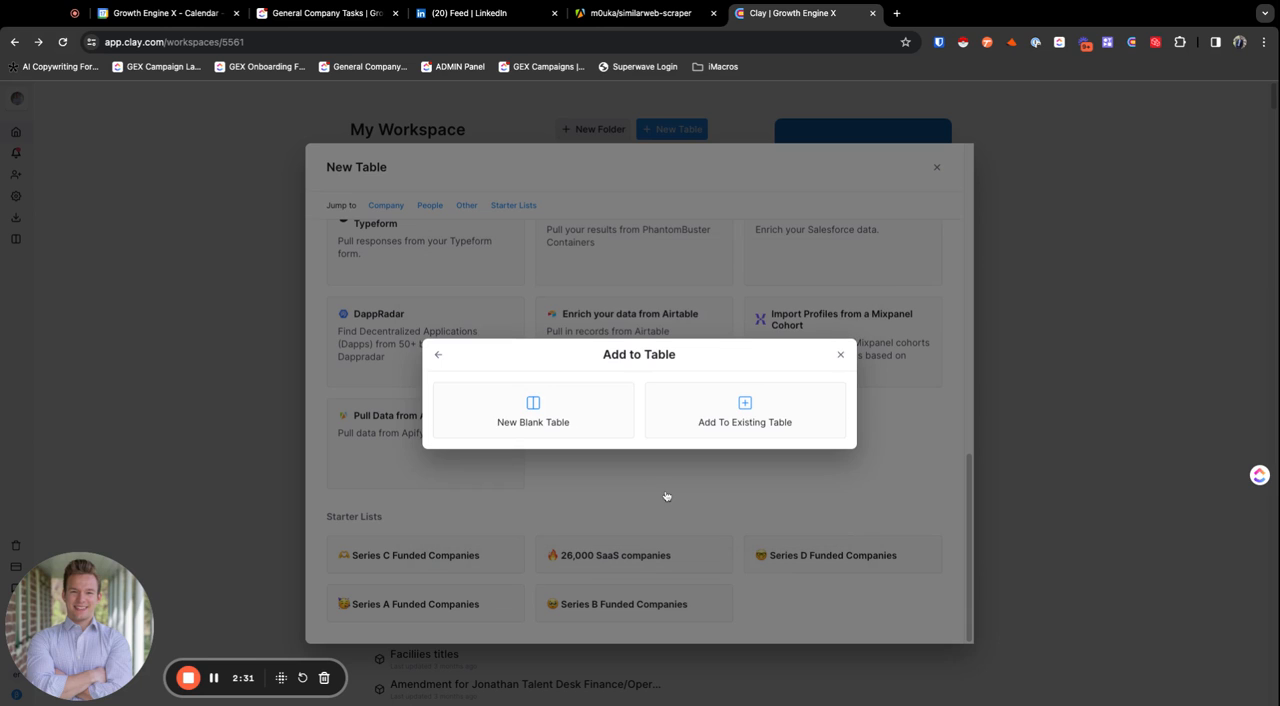
click(532, 410)
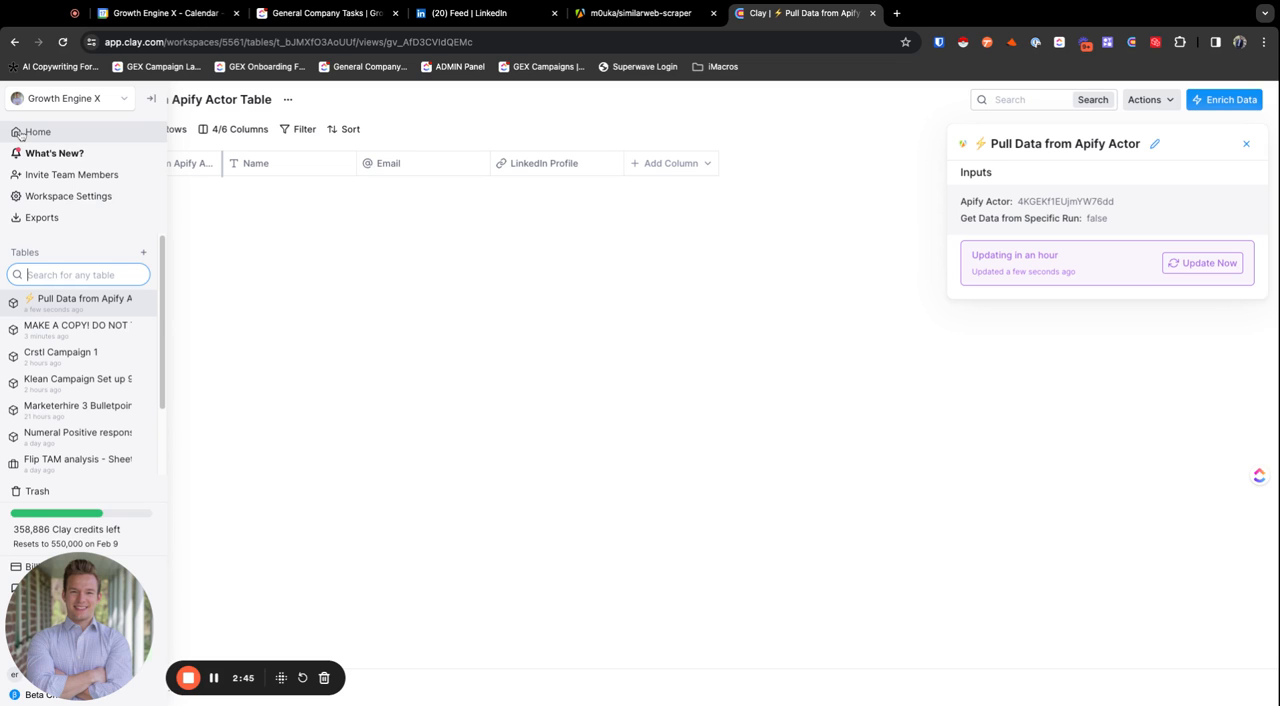
From the workspace home, start another table via 'Pull Data from Apify Actor' with the connected account.
click(36, 132)
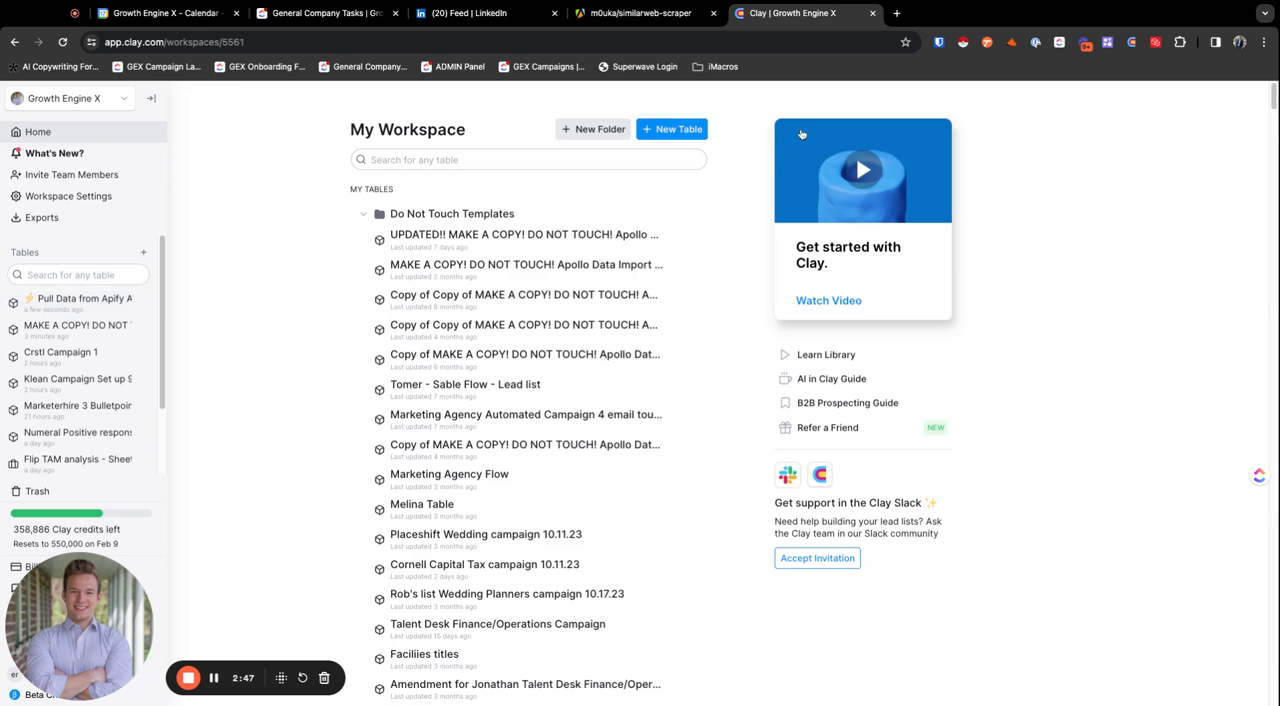
click(672, 128)
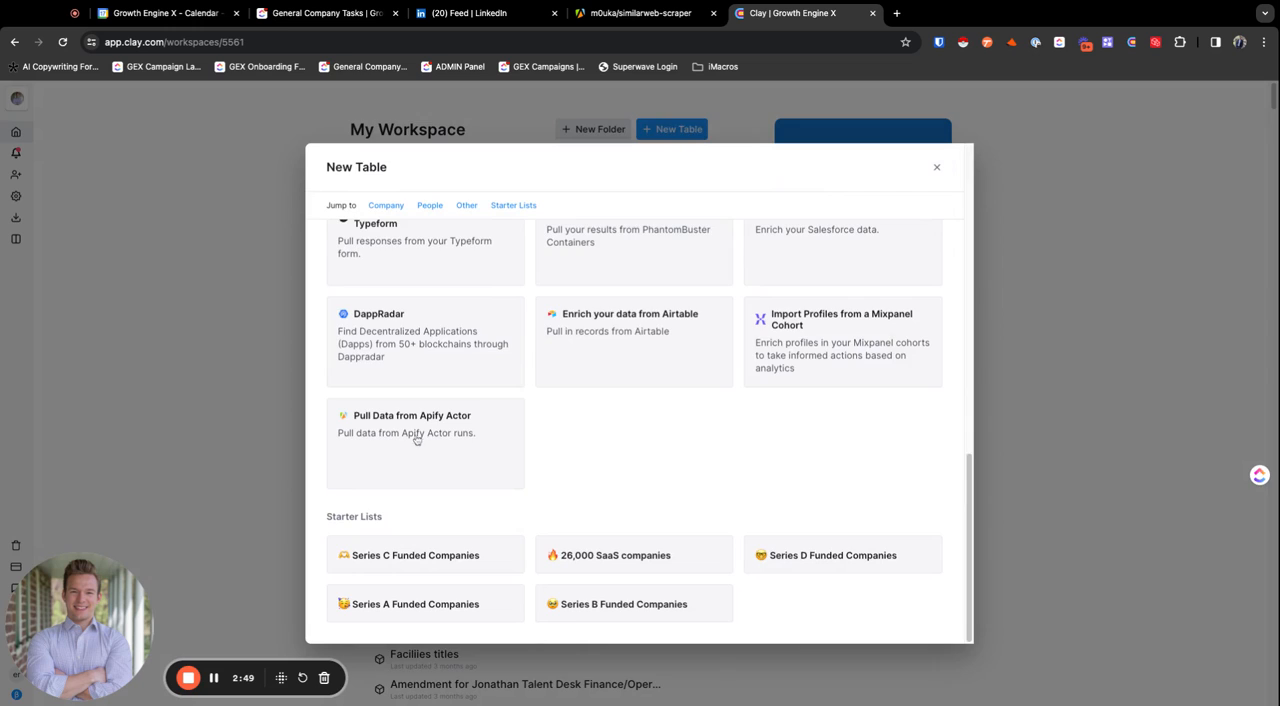
click(412, 416)
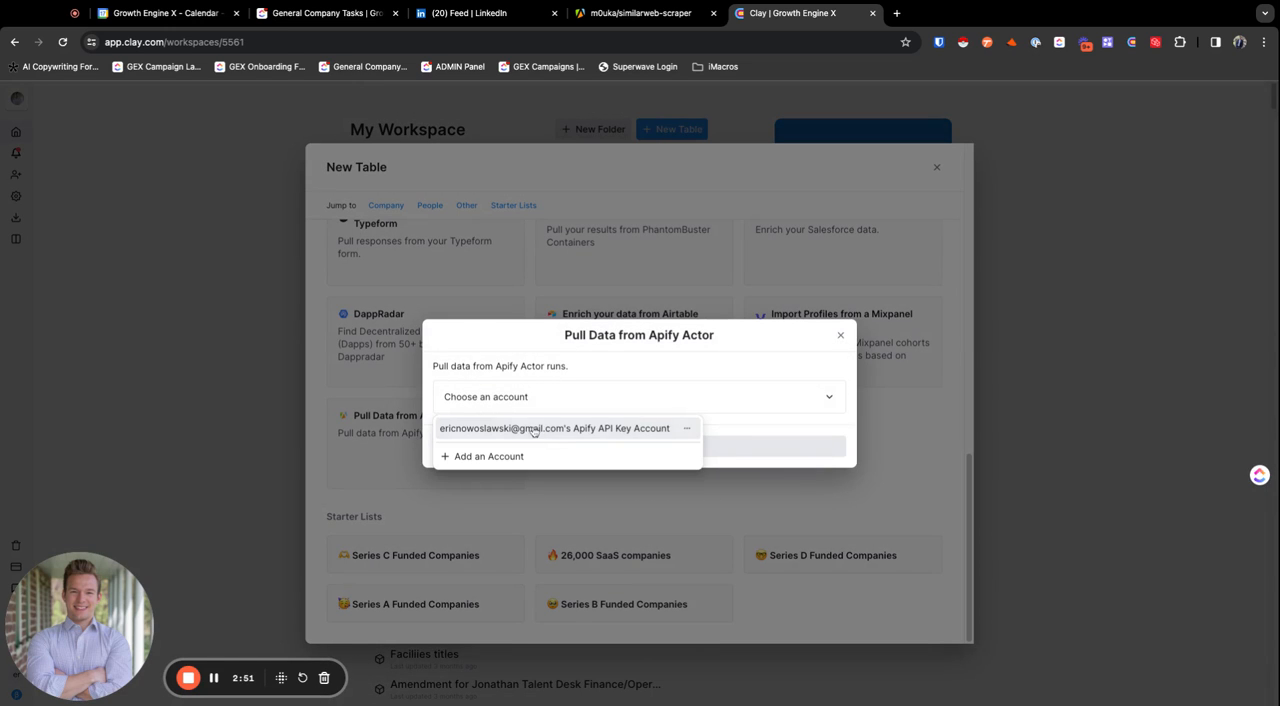
click(554, 428)
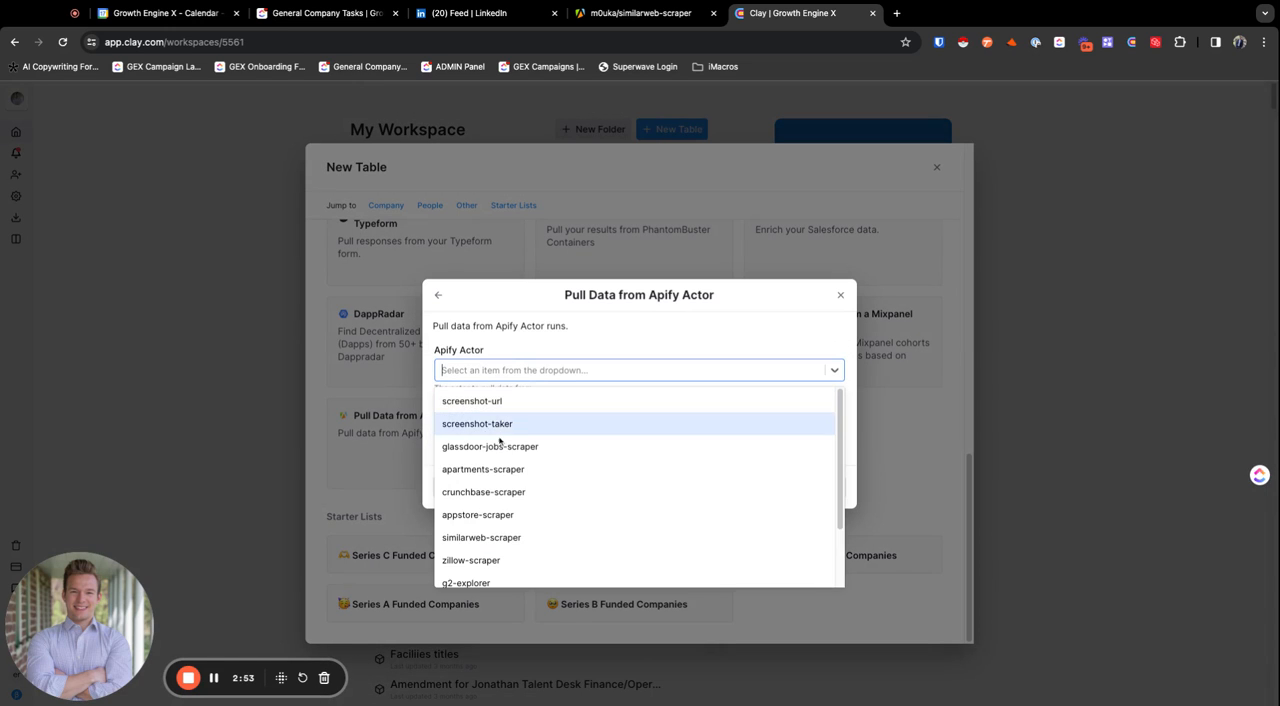
Pick similarweb-scraper as the source actor, create the table, then return to the Apify console home.
click(480, 536)
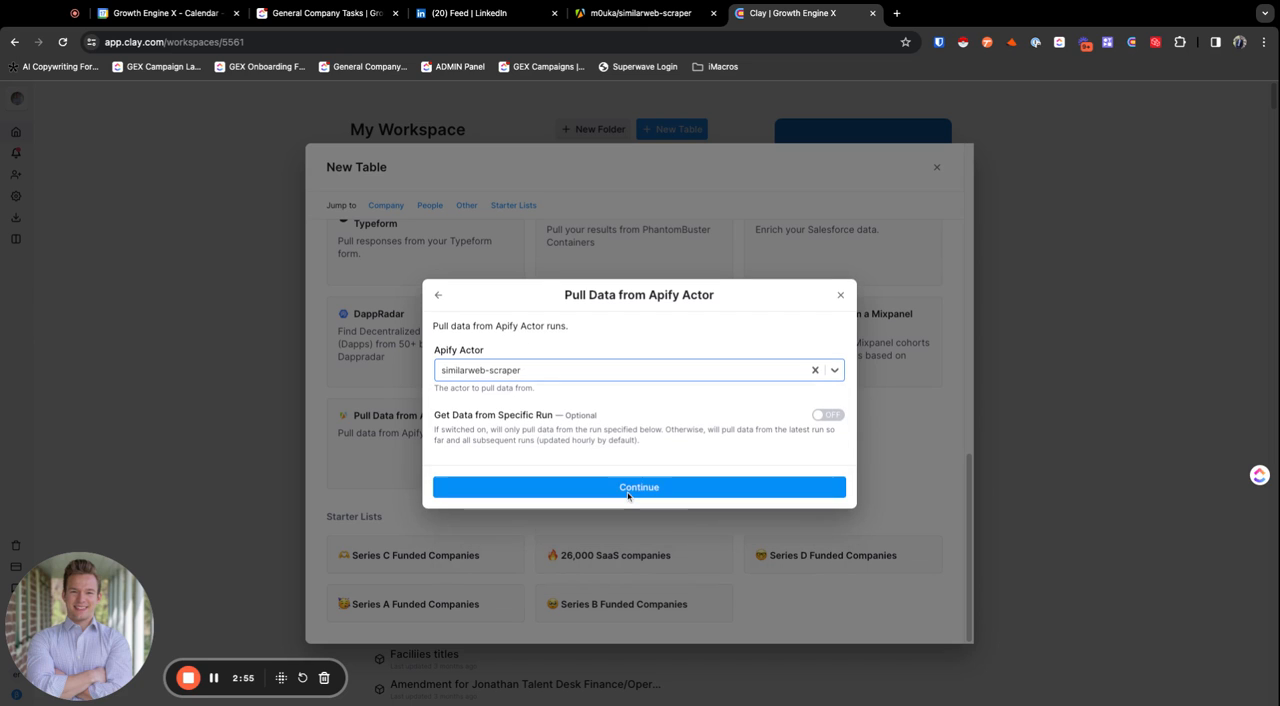
click(640, 488)
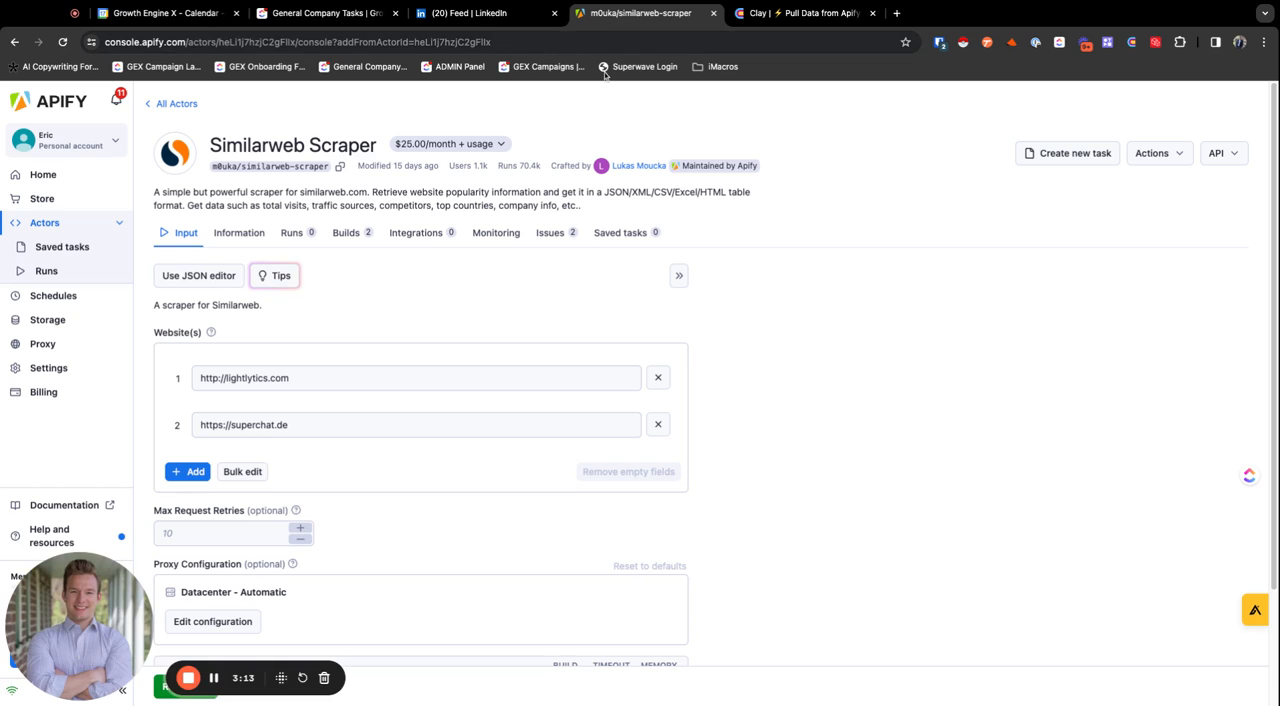
click(804, 12)
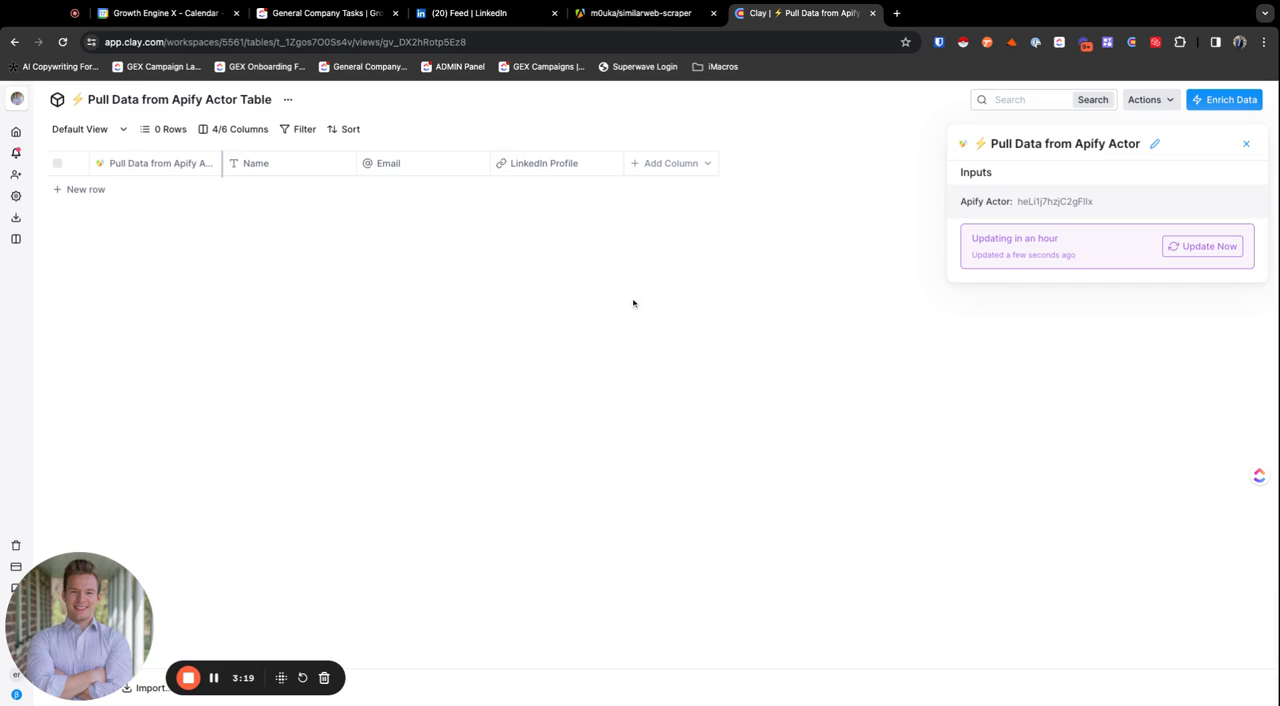
mouse_move(492, 422)
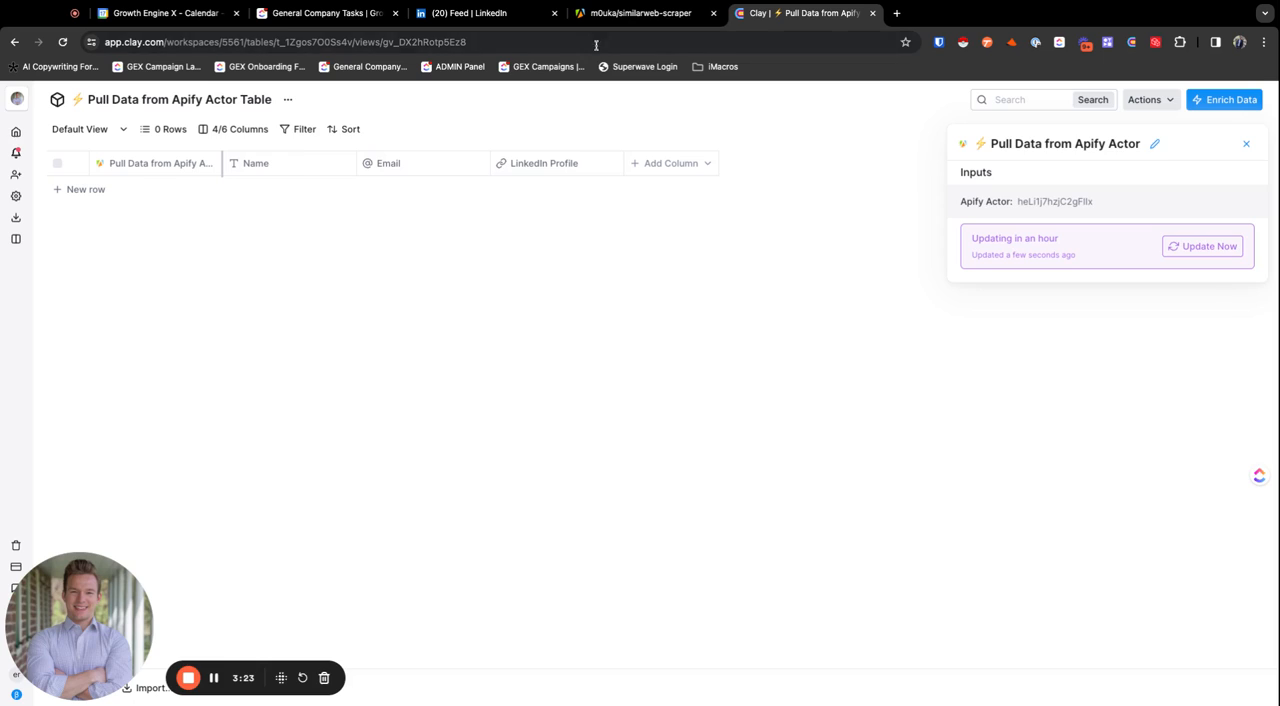
click(640, 12)
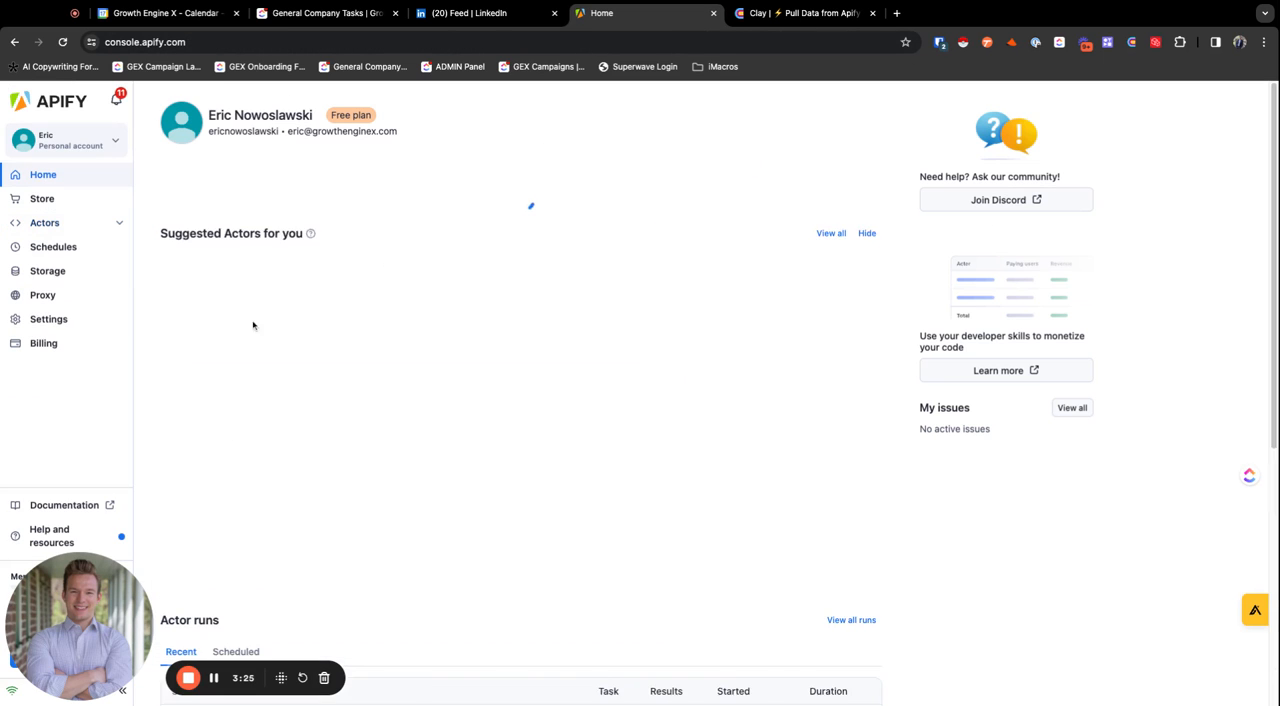